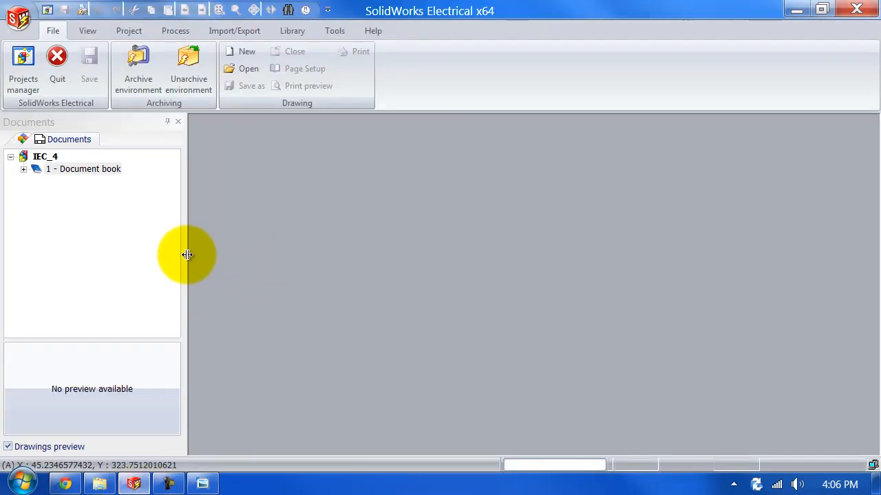
mouse_move(195, 208)
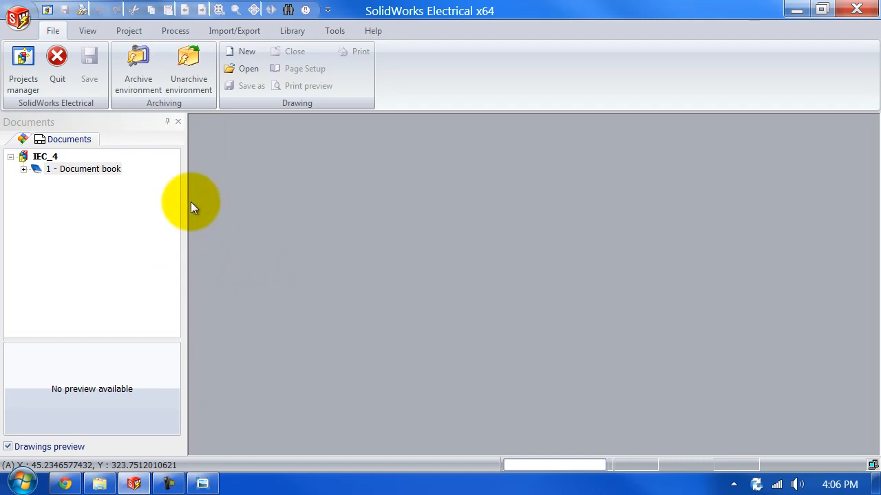
Open the Library's Manufacturer parts manager on the 'Terminal strips, terminals' classification.
click(292, 31)
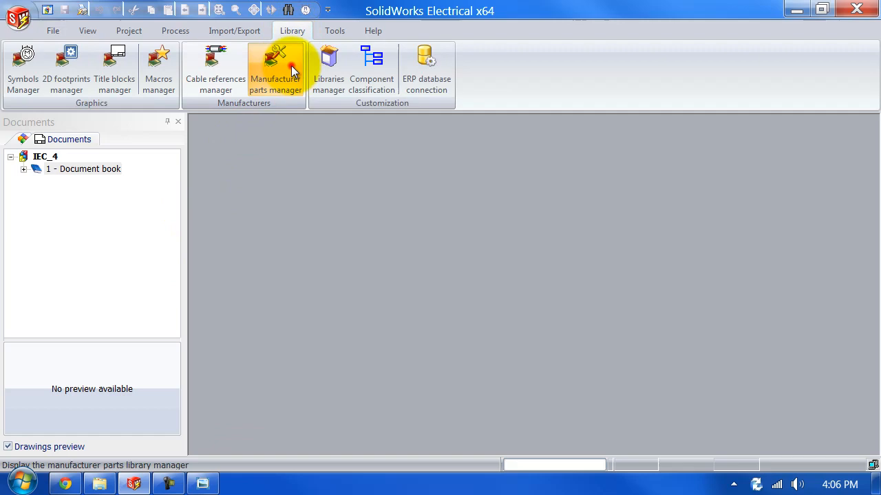
click(277, 69)
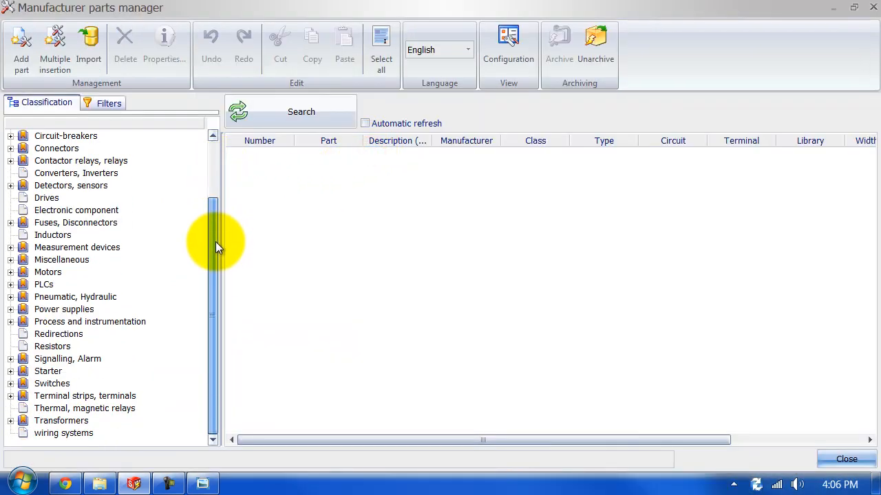
click(85, 396)
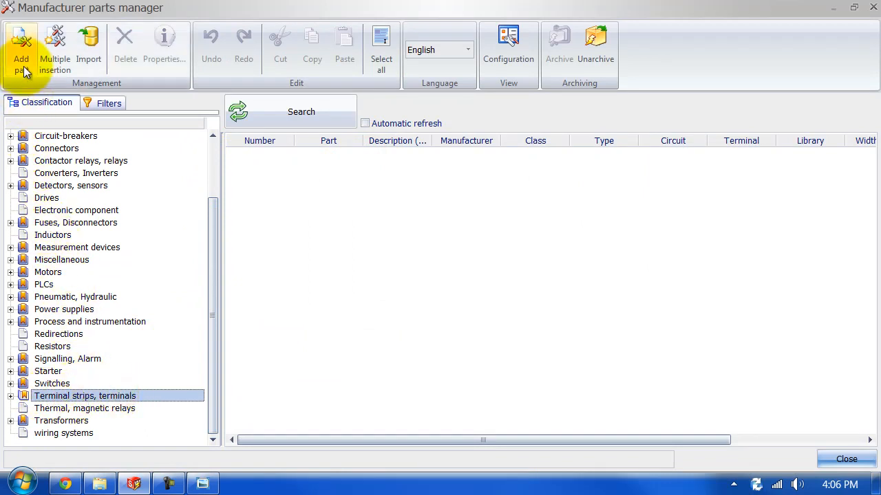
Add a new part named 'My new terminal strip' with manufacturer 'xxxx'.
click(21, 42)
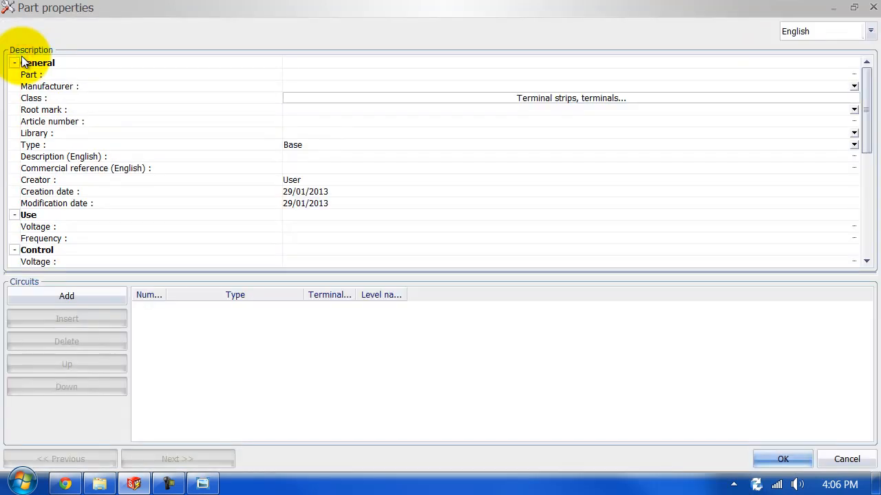
click(316, 73)
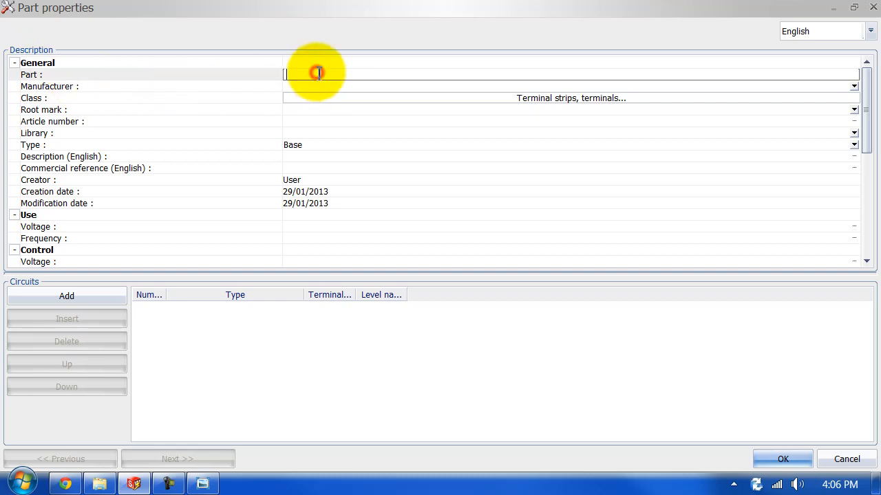
text(My)
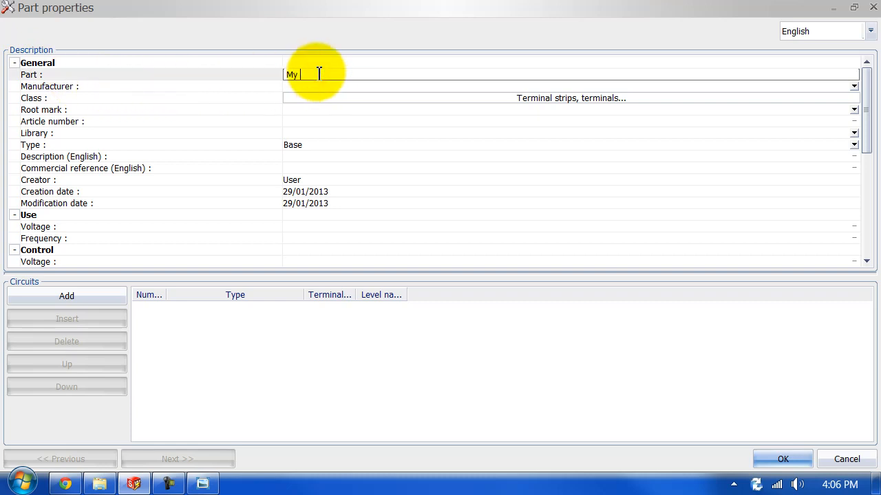
text(new terminal strip)
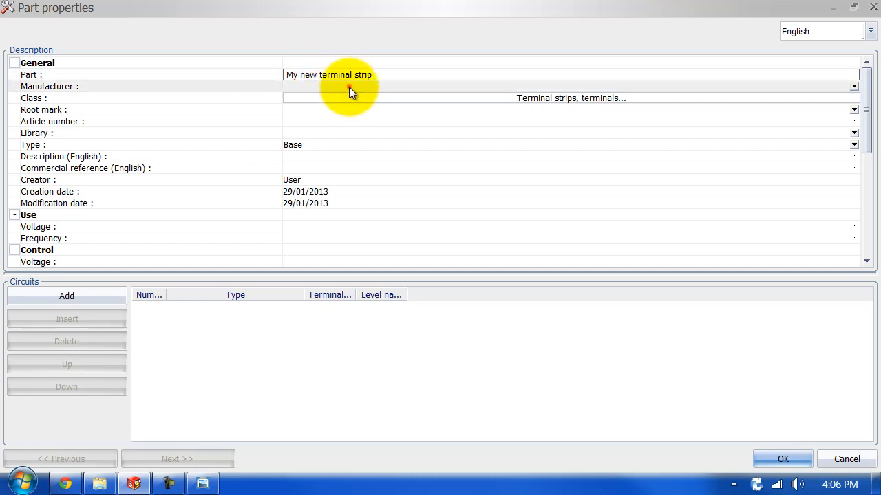
text(xxxx)
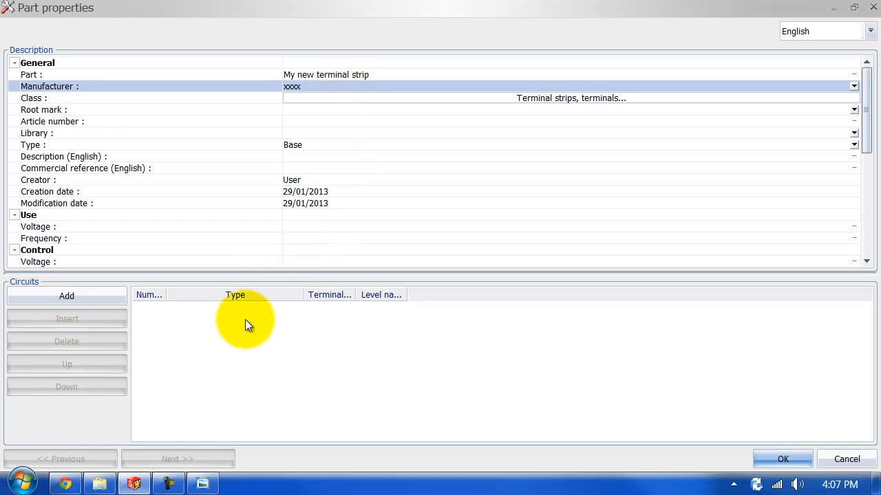
mouse_move(172, 324)
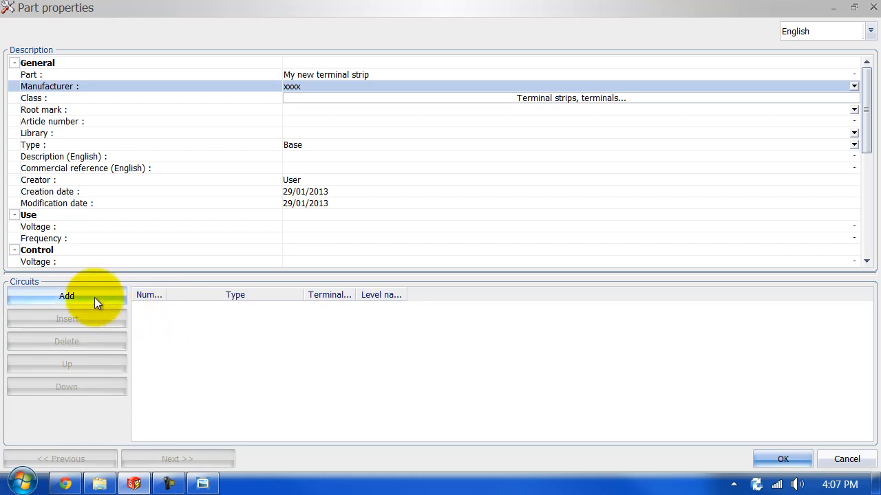
Add two circuits to the part with level names Upper and Lower.
click(66, 296)
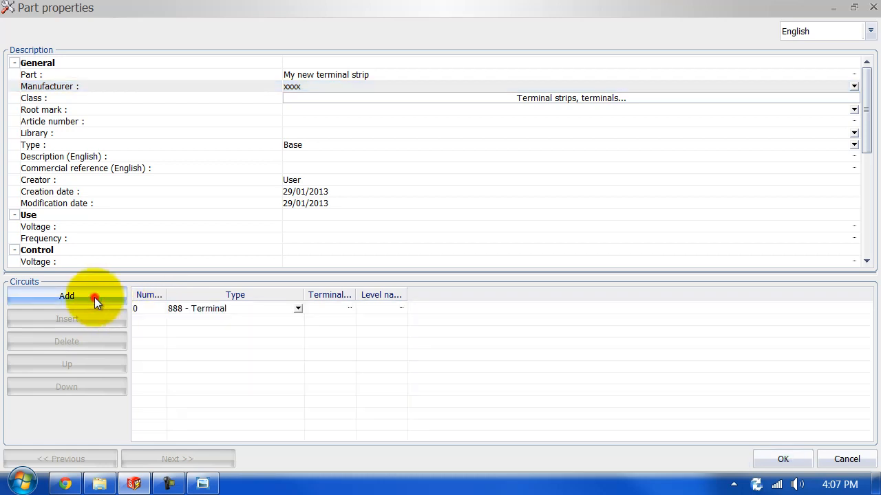
click(66, 296)
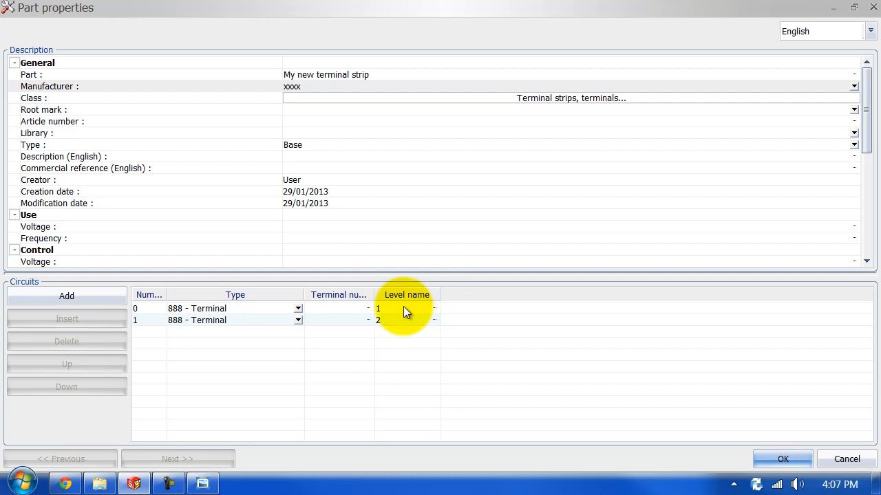
click(406, 308)
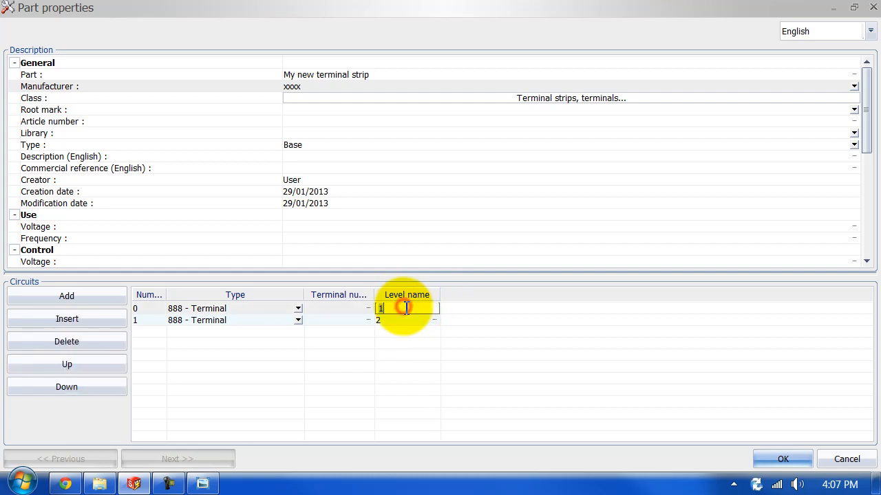
text(Upp)
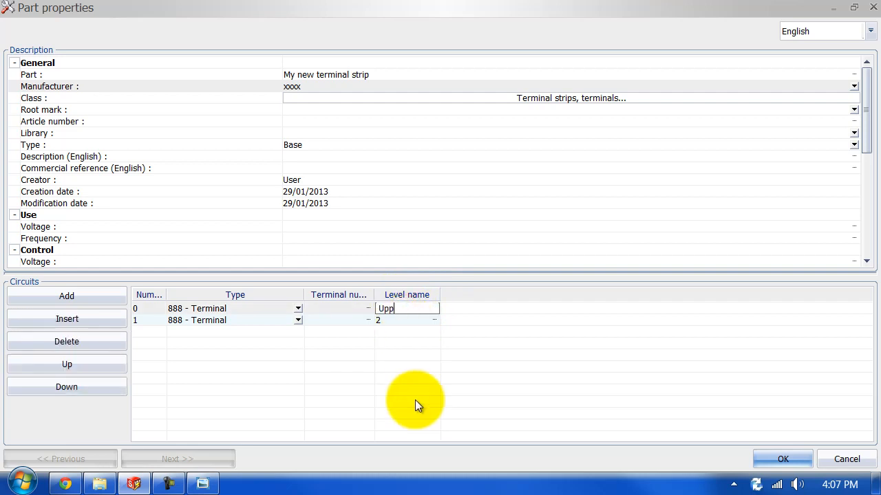
click(407, 320)
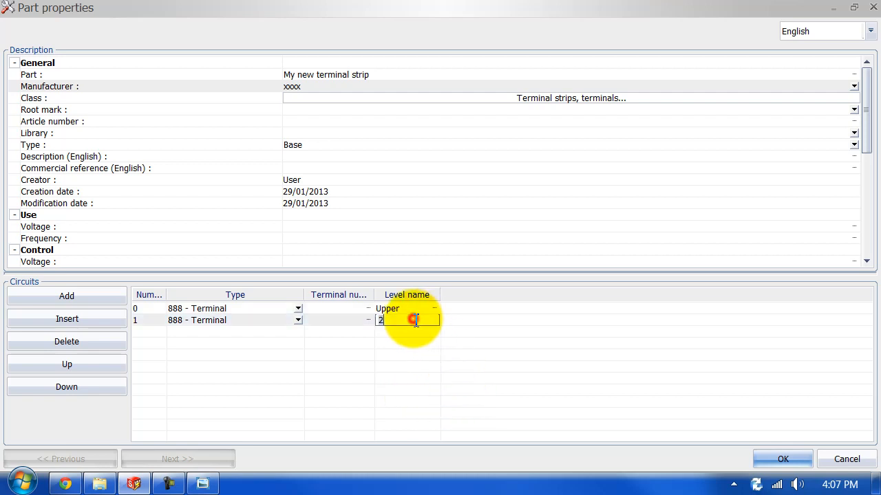
text(Lower)
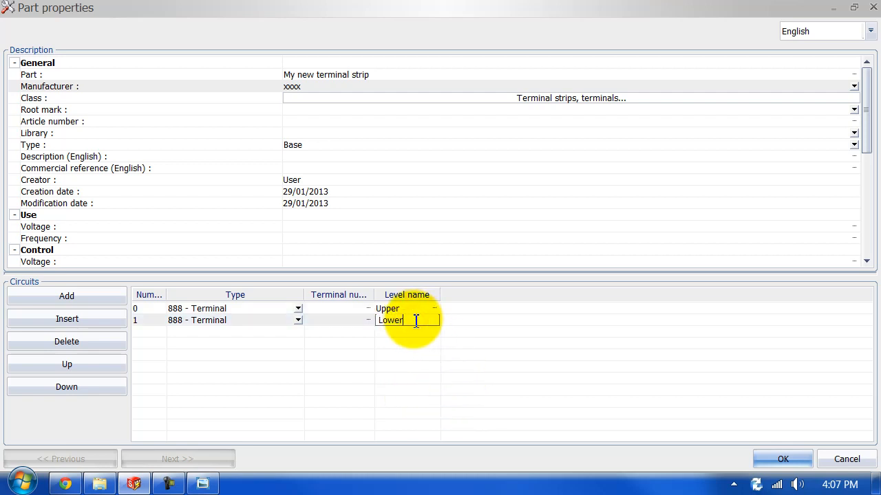
Fill both circuits' terminal numbers, save the part, and update level numbers.
click(338, 308)
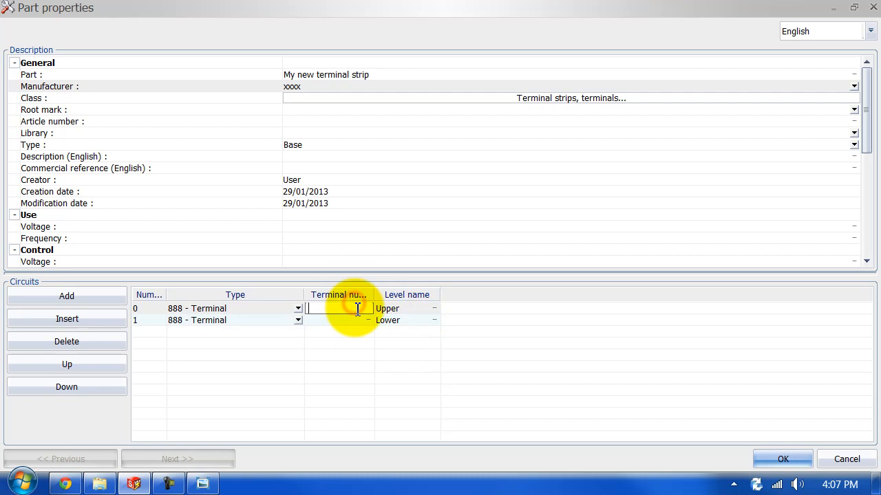
click(346, 322)
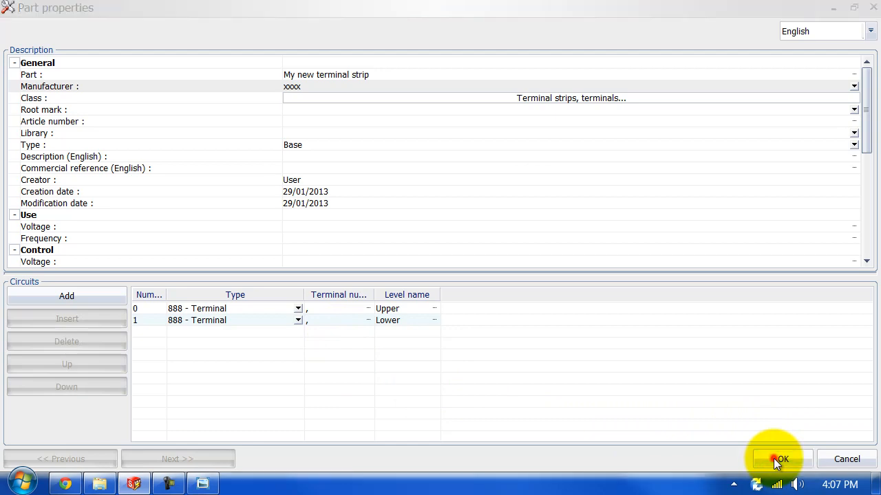
click(779, 459)
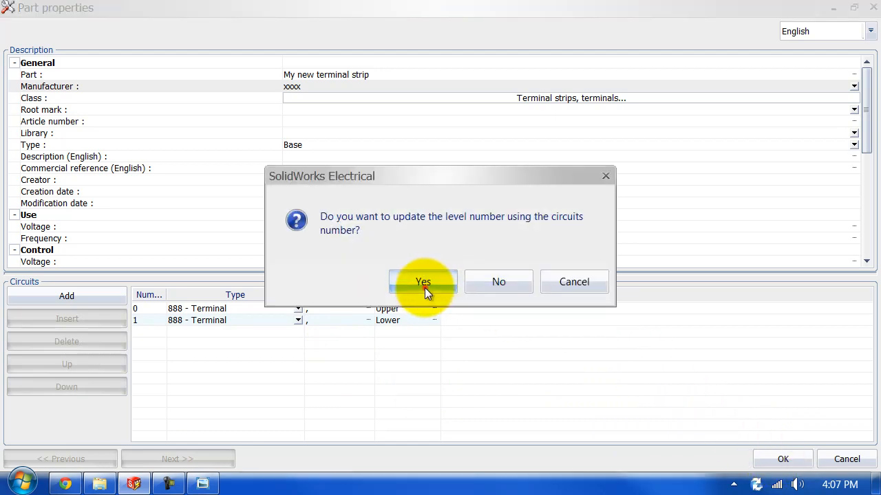
click(424, 282)
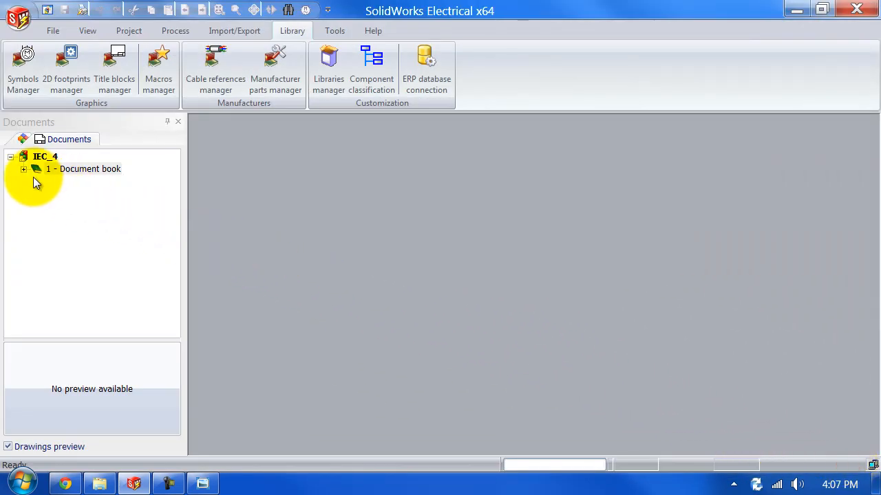
Open '04 - Electrical scheme' and draw a single 230V AC wire across the sheet.
click(24, 168)
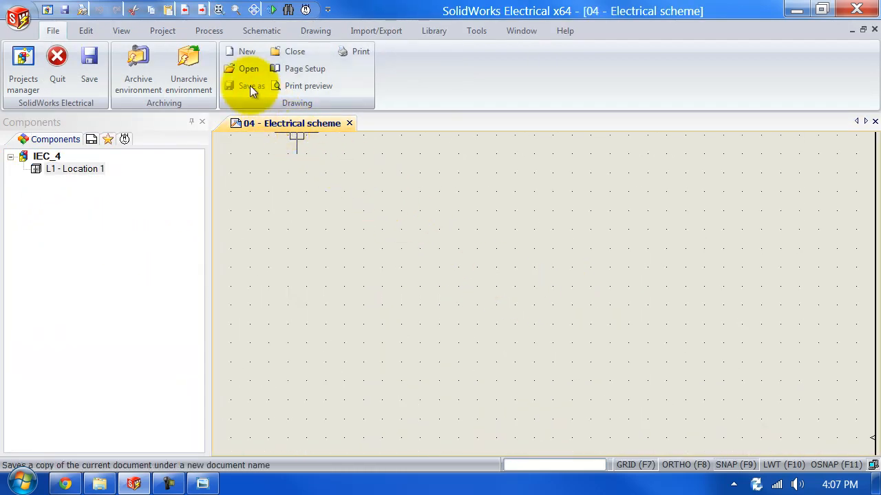
click(261, 30)
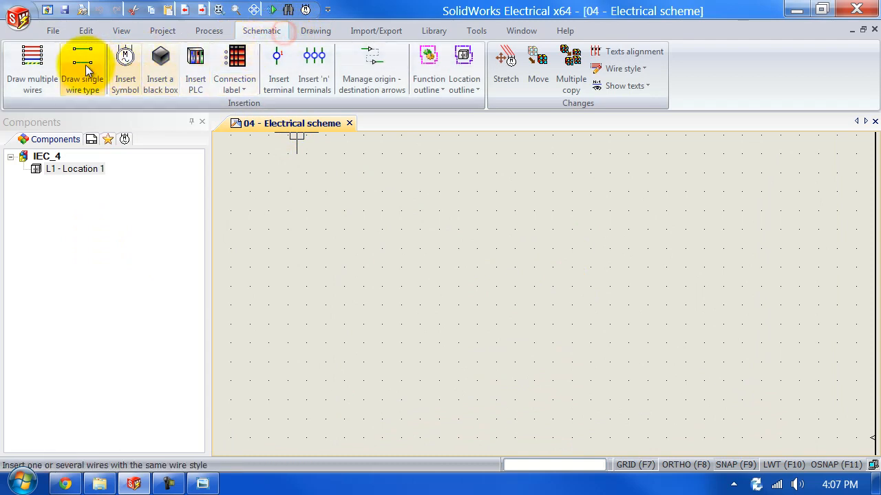
click(81, 65)
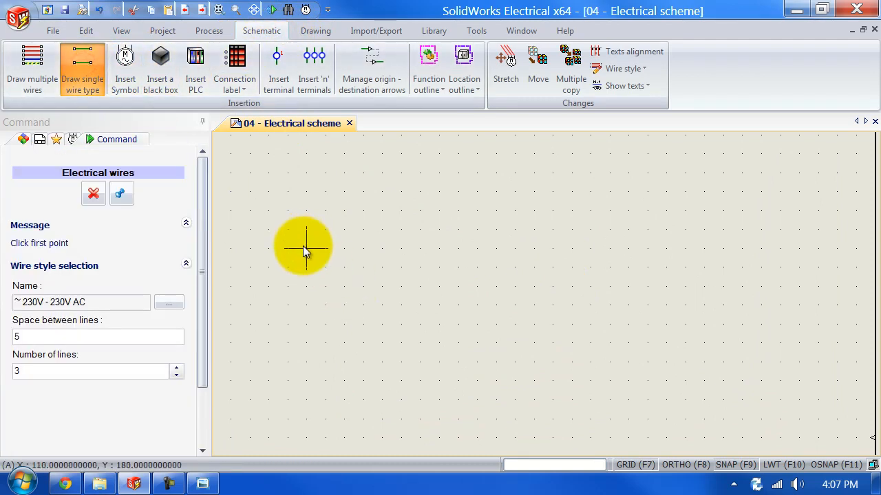
click(304, 248)
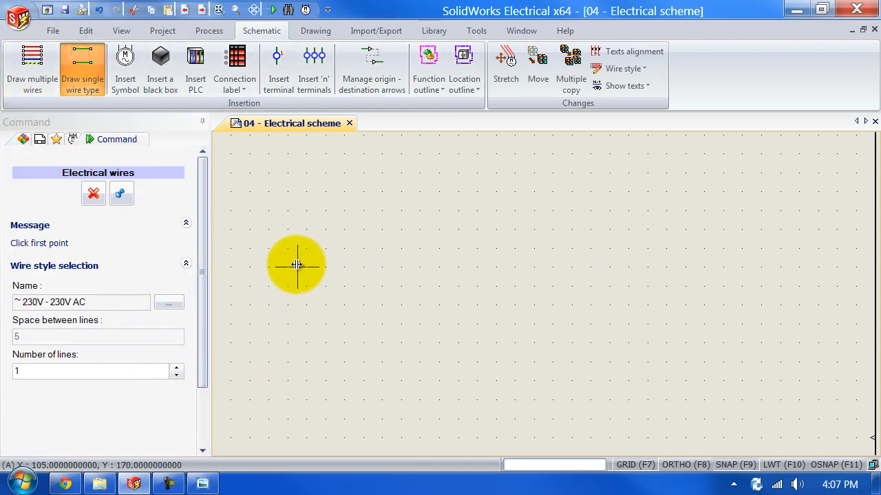
click(296, 265)
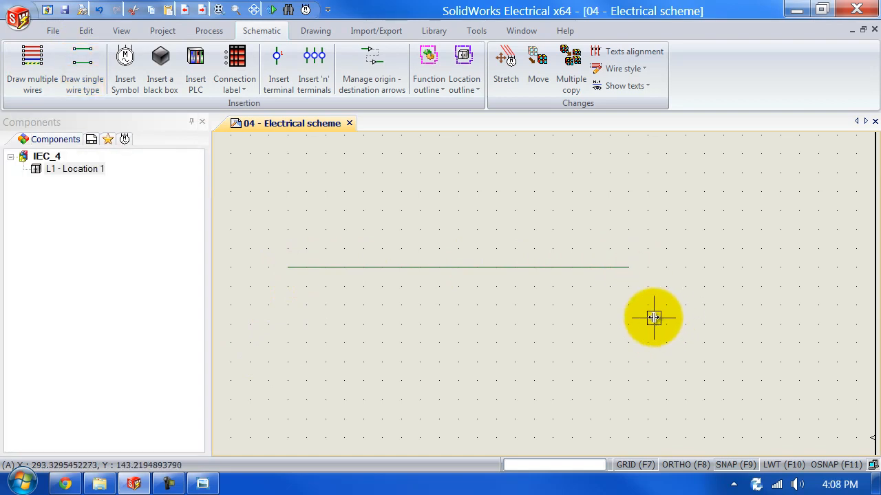
mouse_move(403, 219)
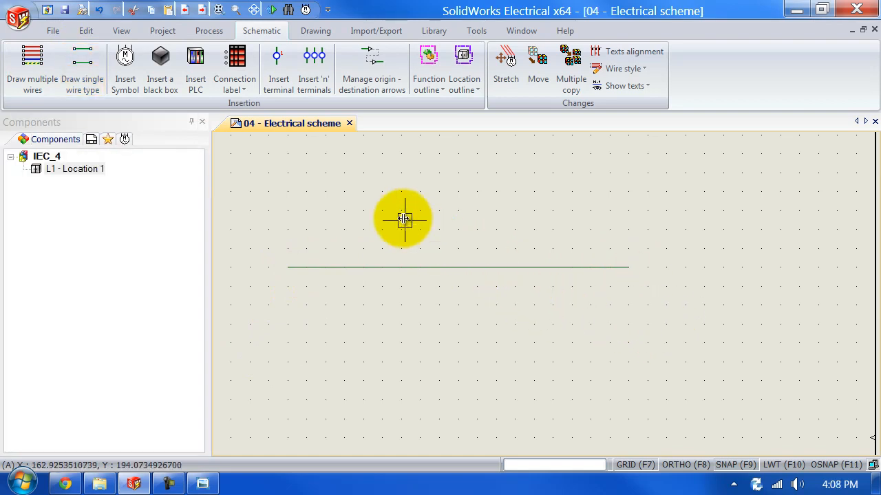
Place a single terminal on the wire and set its orientation.
click(277, 66)
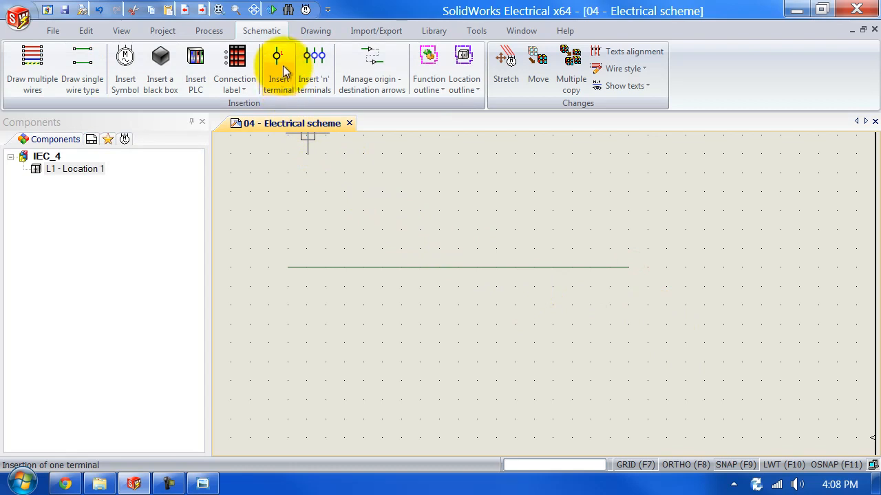
click(278, 69)
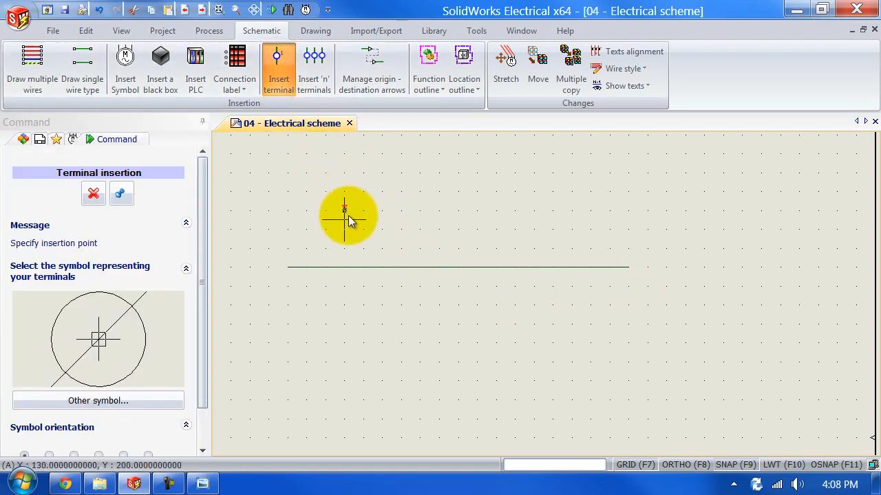
click(348, 218)
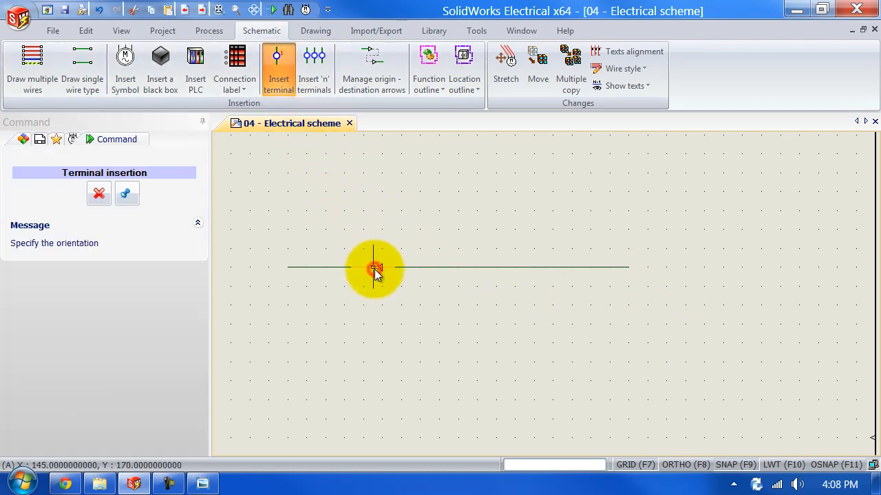
click(373, 268)
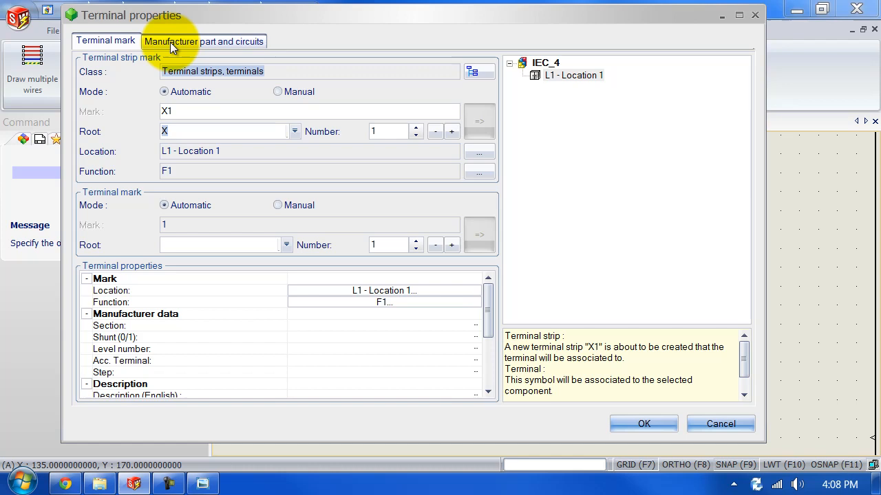
Filter the terminal's manufacturer parts to Base type and reference 'my', then close properties.
click(206, 41)
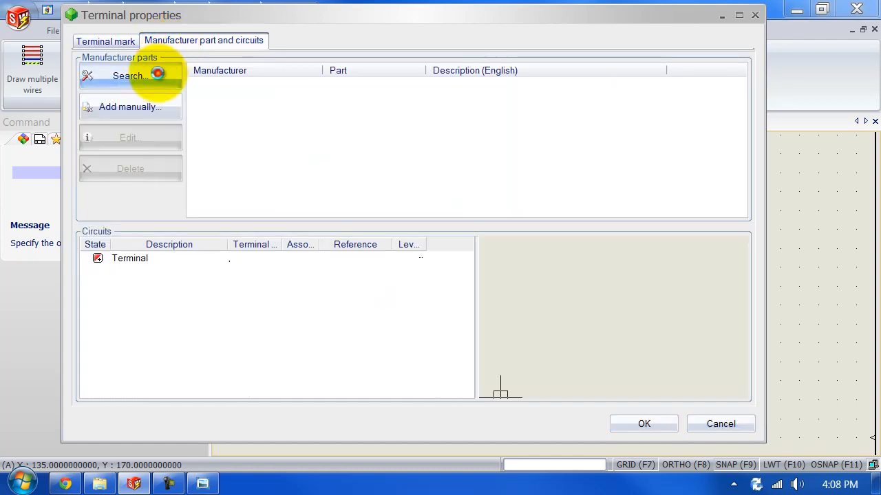
click(129, 76)
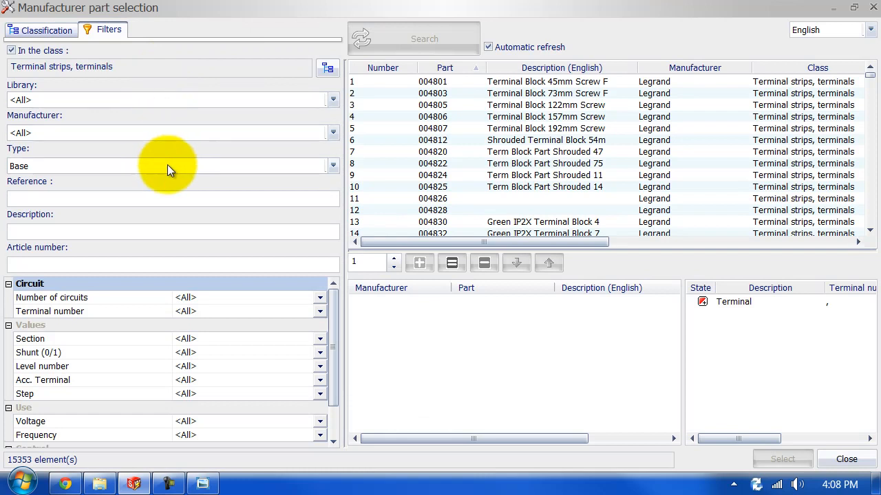
click(55, 199)
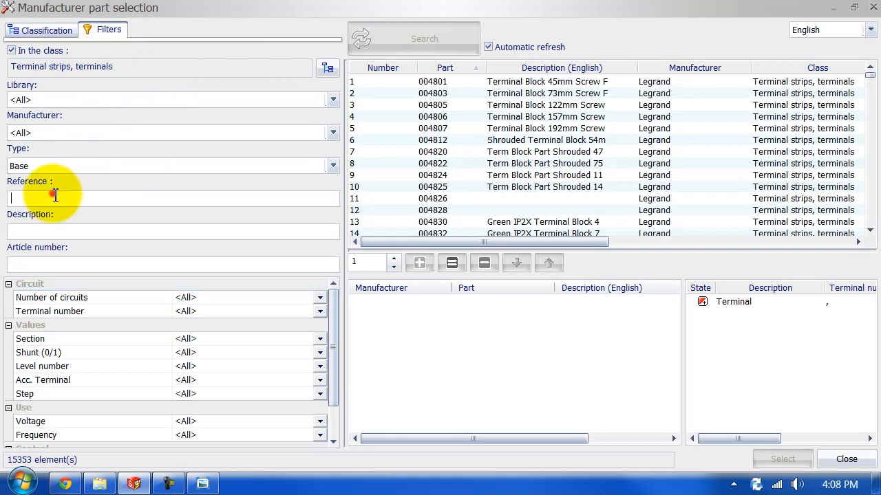
text(my)
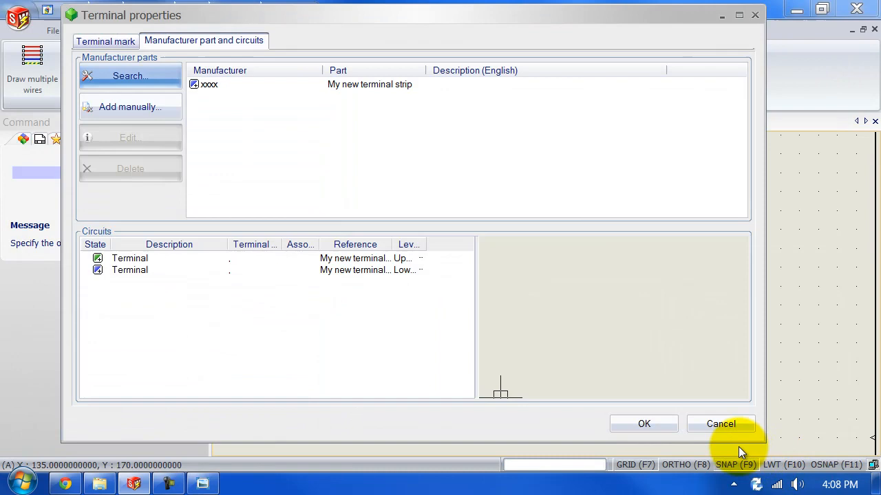
click(643, 424)
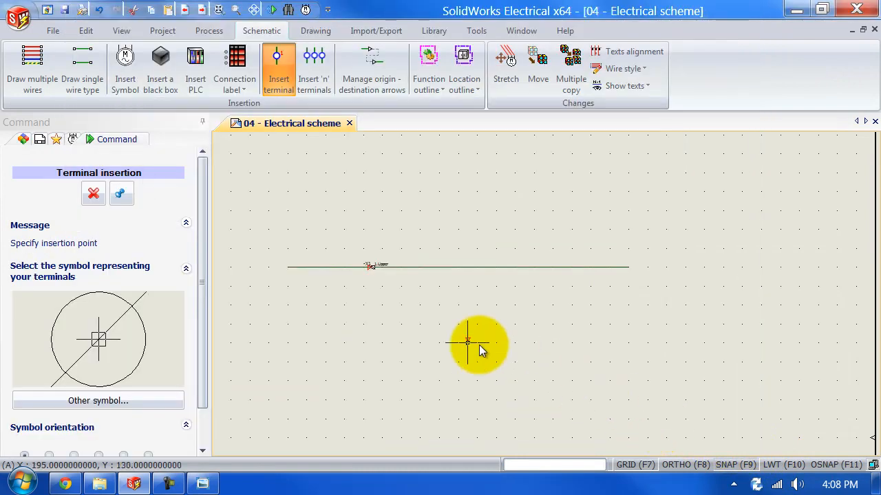
Place another terminal further along the wire and attach it to X1 terminal 1.
click(387, 280)
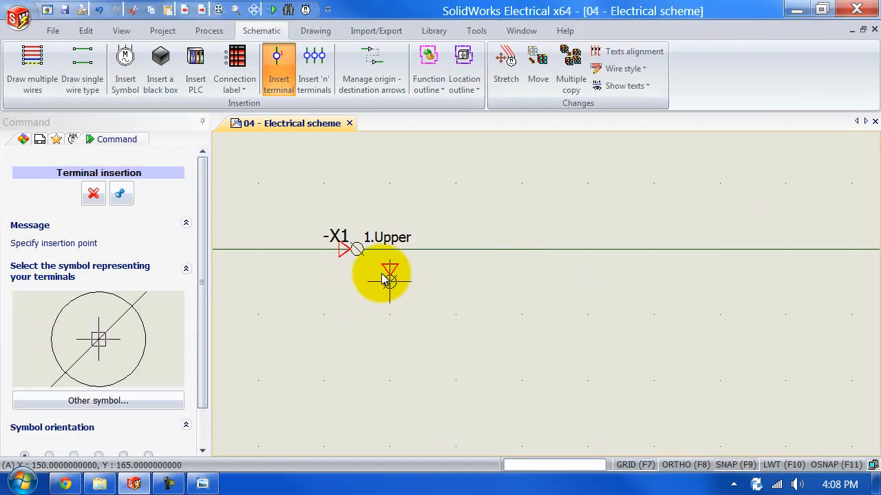
mouse_move(399, 330)
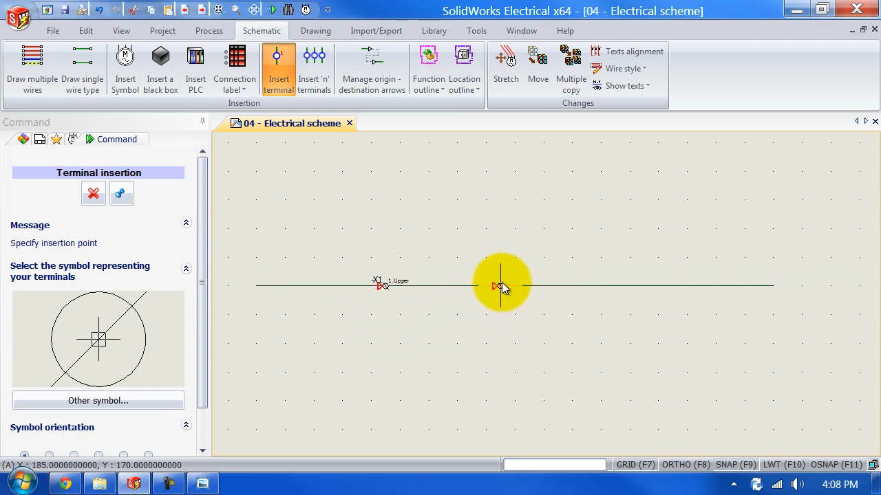
click(500, 285)
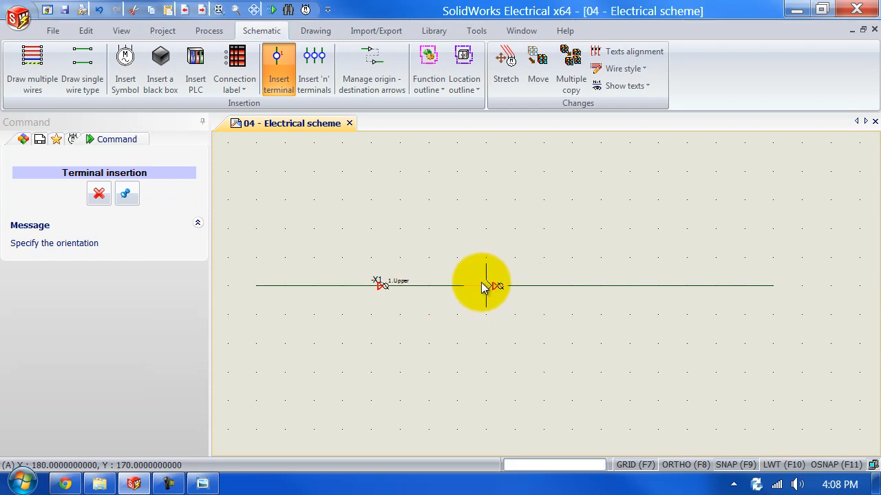
click(482, 286)
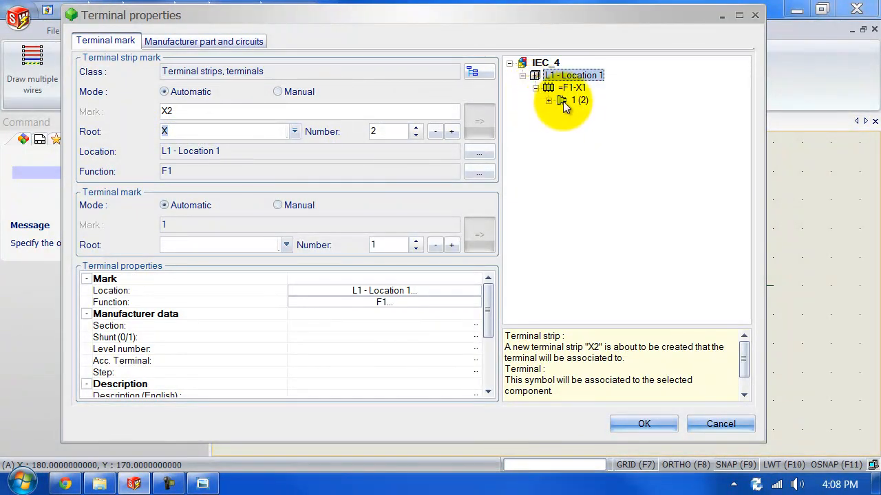
click(568, 101)
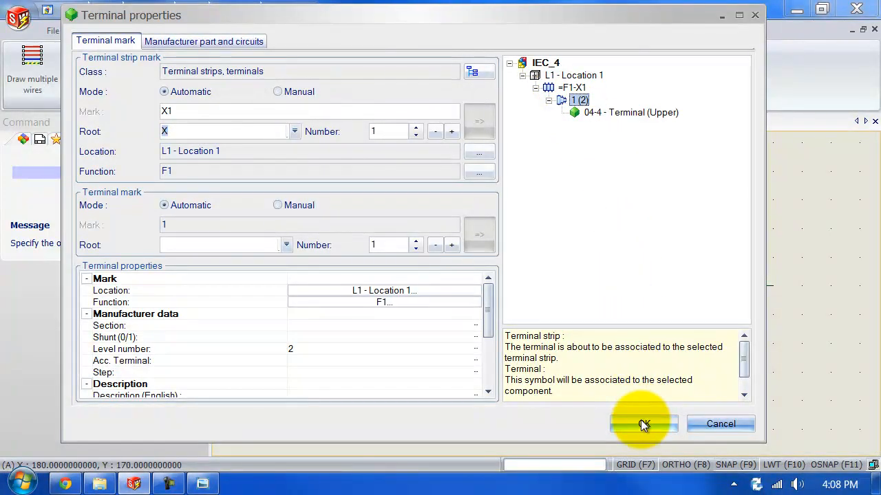
click(642, 425)
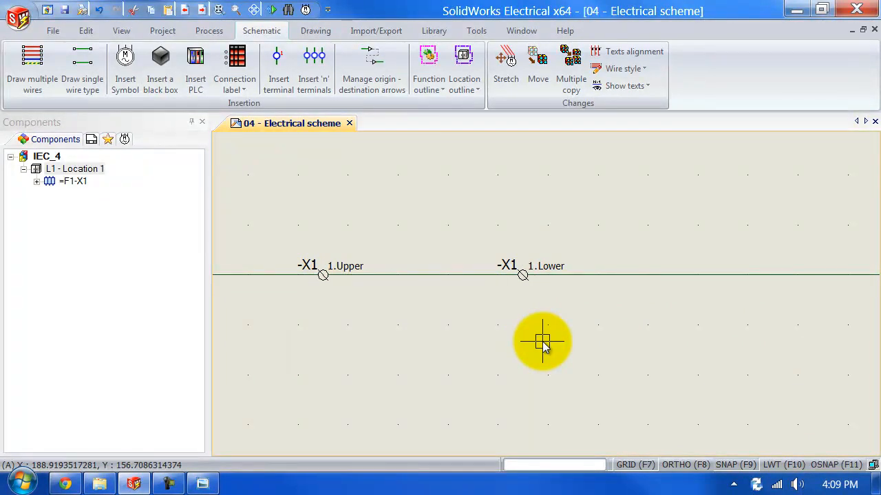
mouse_move(463, 236)
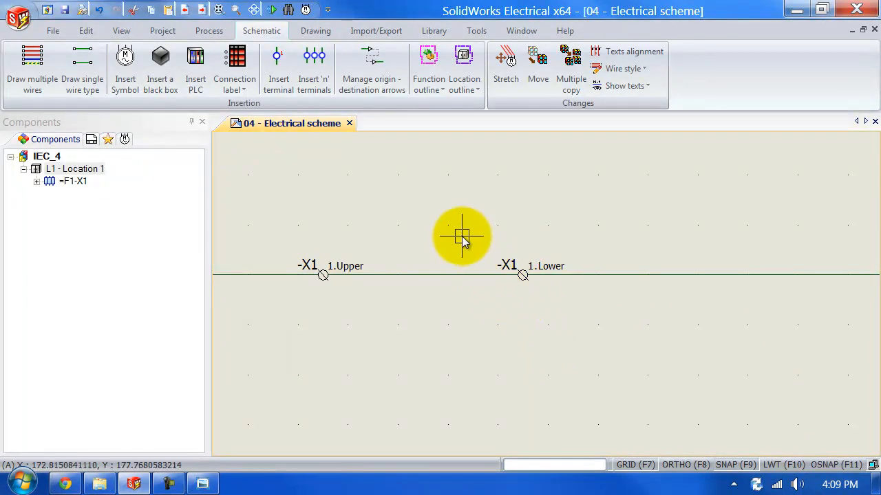
Open the X1 terminal strip editor from the Project tab's Terminal strips command.
click(162, 30)
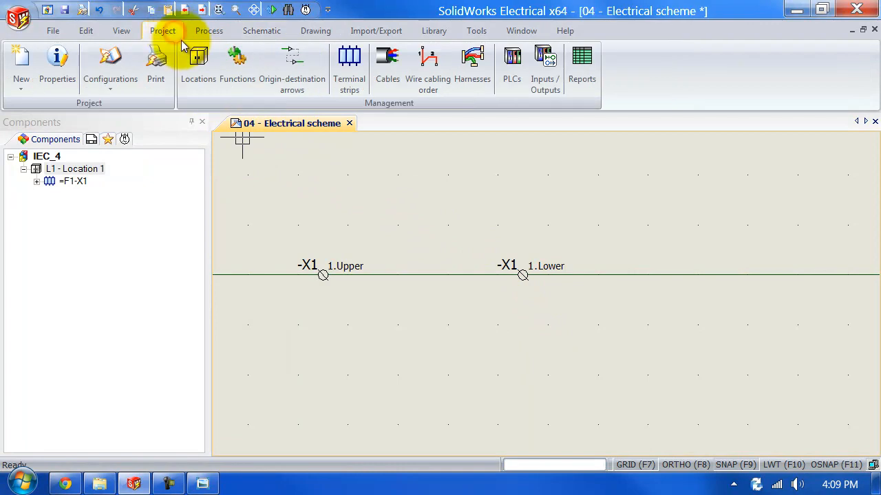
click(349, 62)
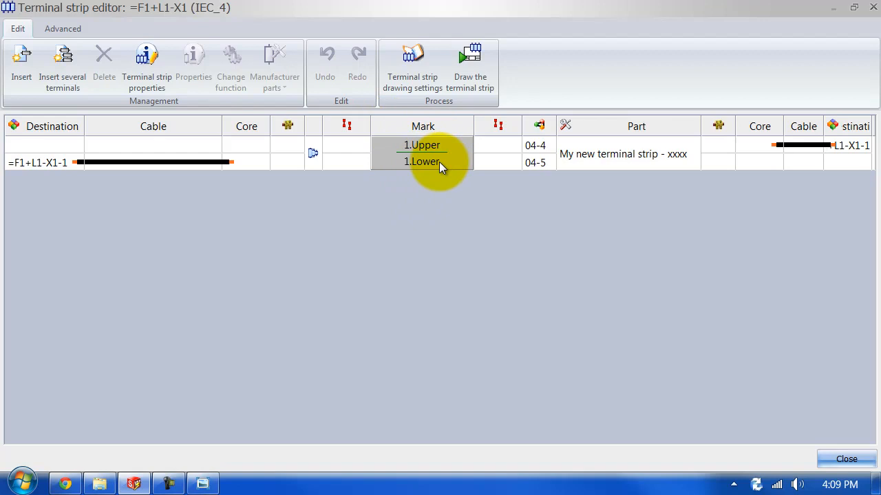
mouse_move(214, 196)
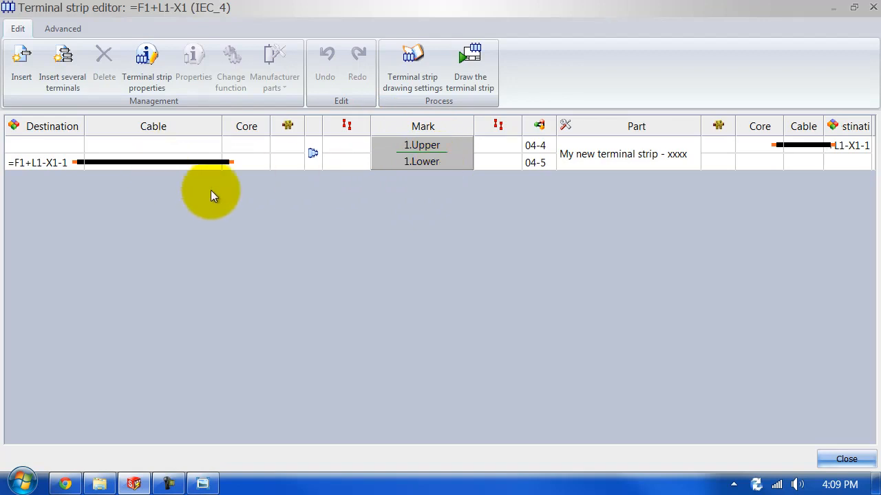
mouse_move(224, 187)
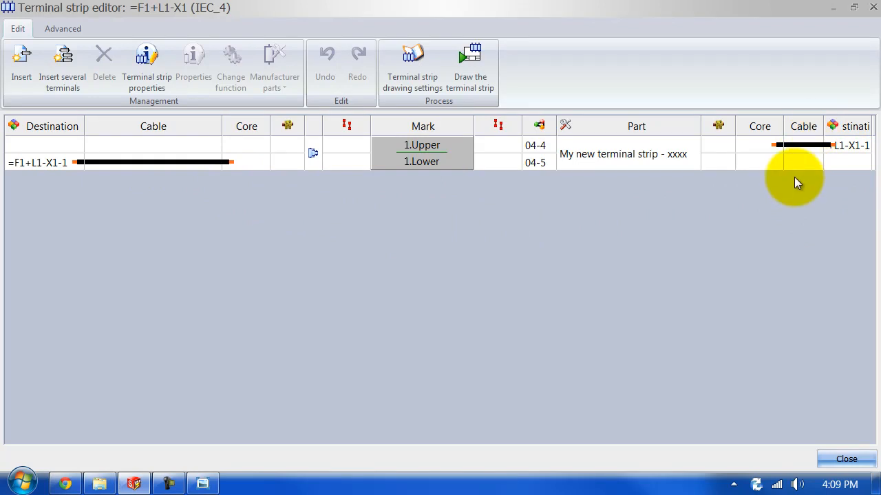
mouse_move(844, 460)
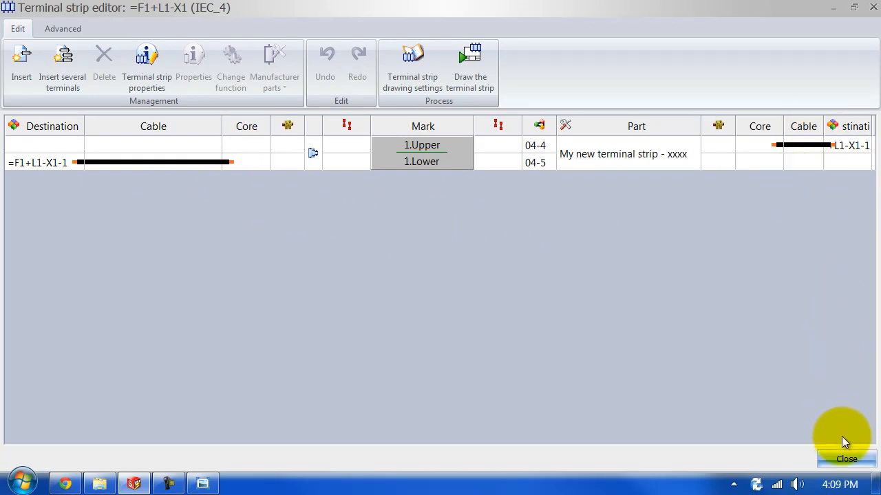
Close the X1 terminal strip editor to return to the electrical scheme.
click(843, 459)
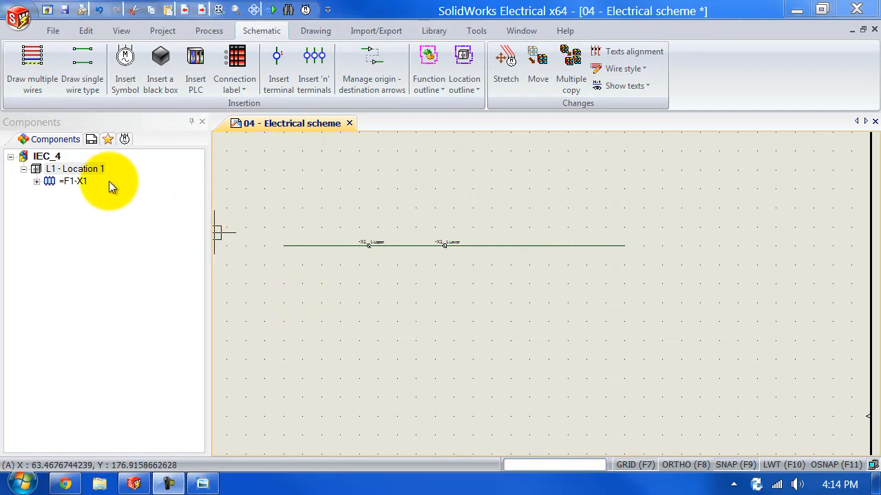
Create terminal strip X2 under L1 - Location 1 via New > Terminal strip.
right_click(76, 169)
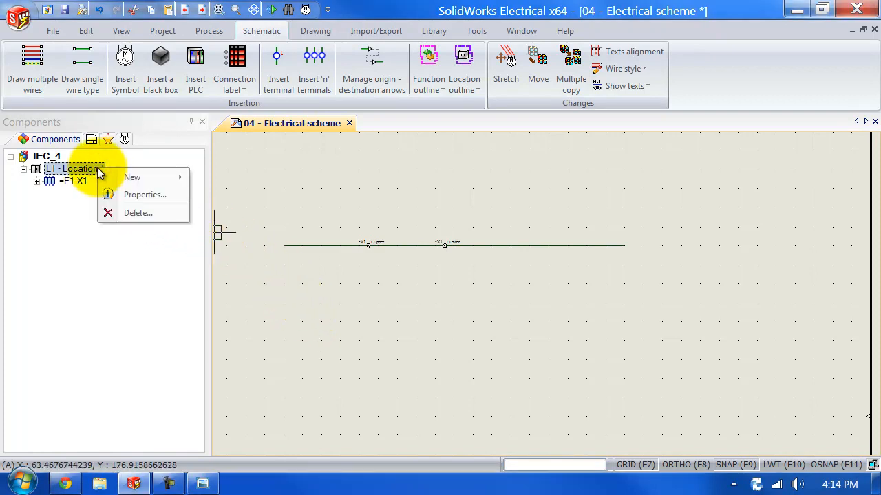
click(132, 177)
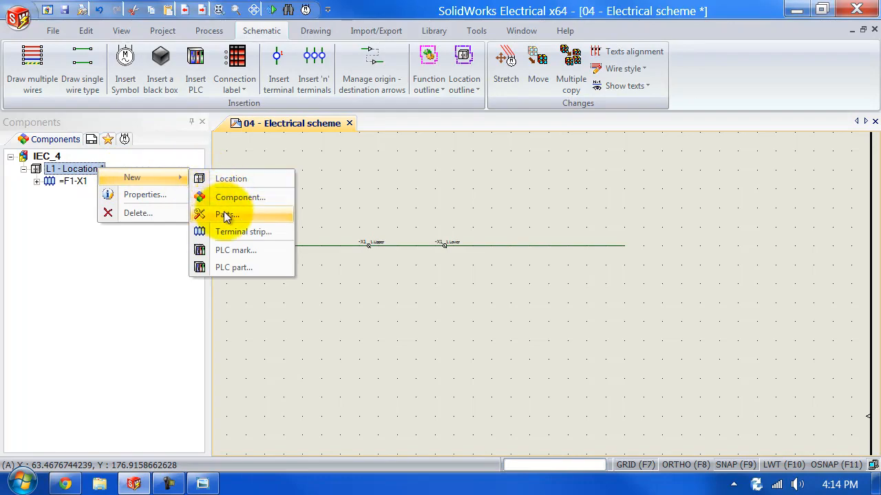
click(243, 231)
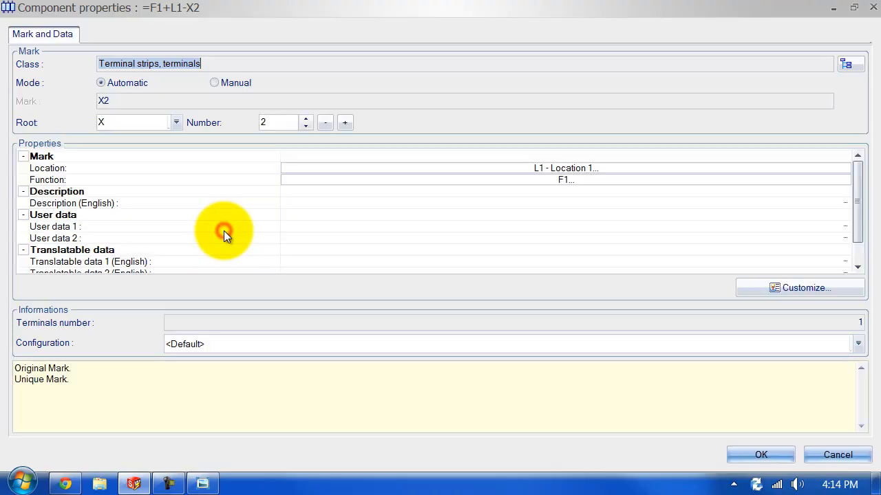
mouse_move(181, 157)
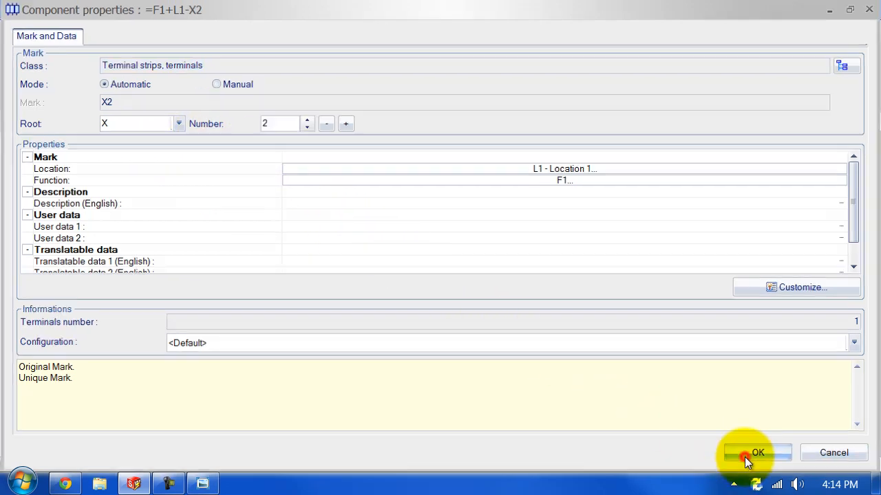
click(757, 452)
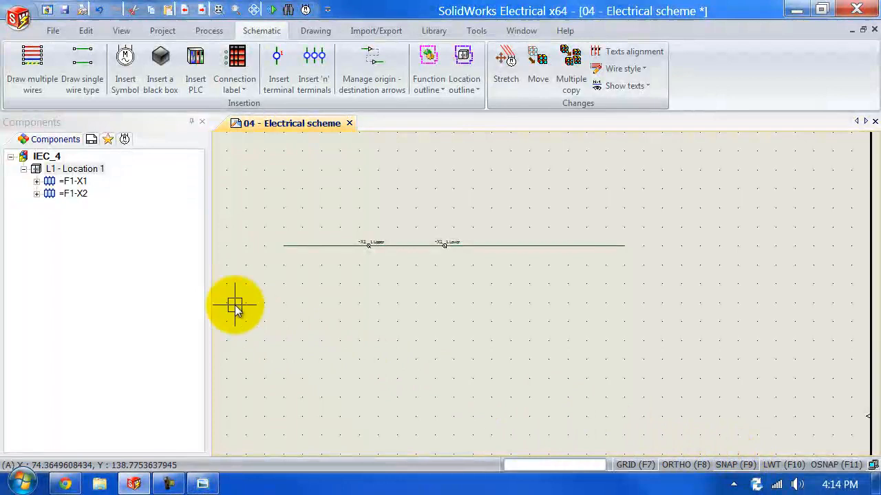
Edit terminal strip =F1-X2 and insert terminal 1.
right_click(69, 193)
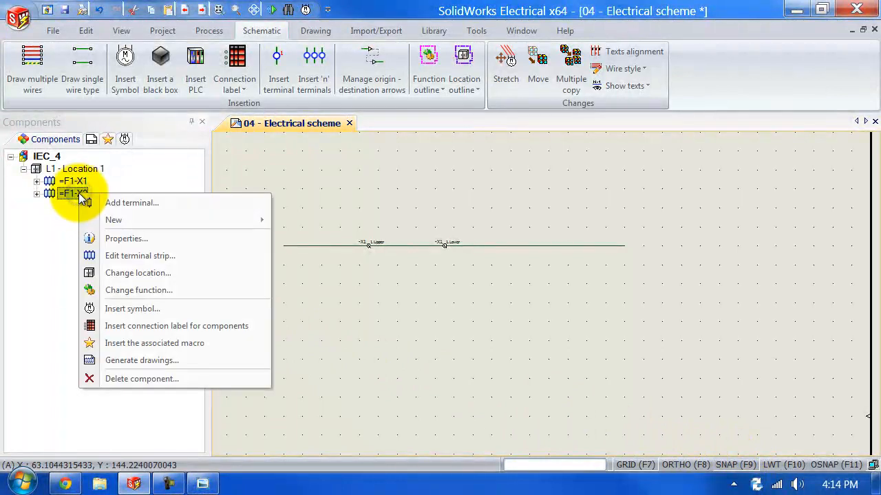
mouse_move(139, 256)
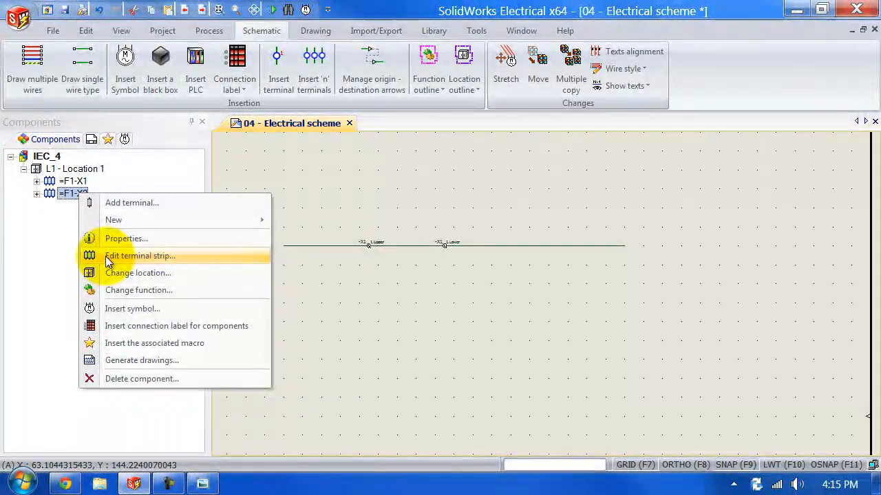
click(140, 256)
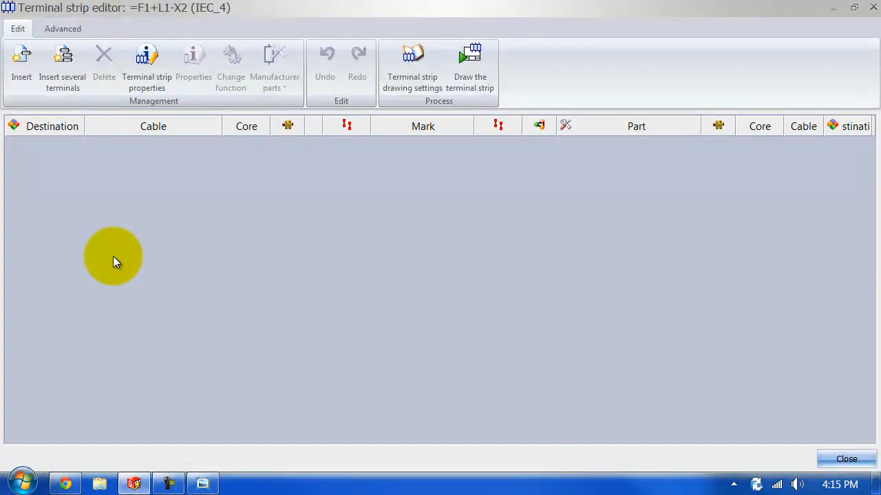
mouse_move(97, 223)
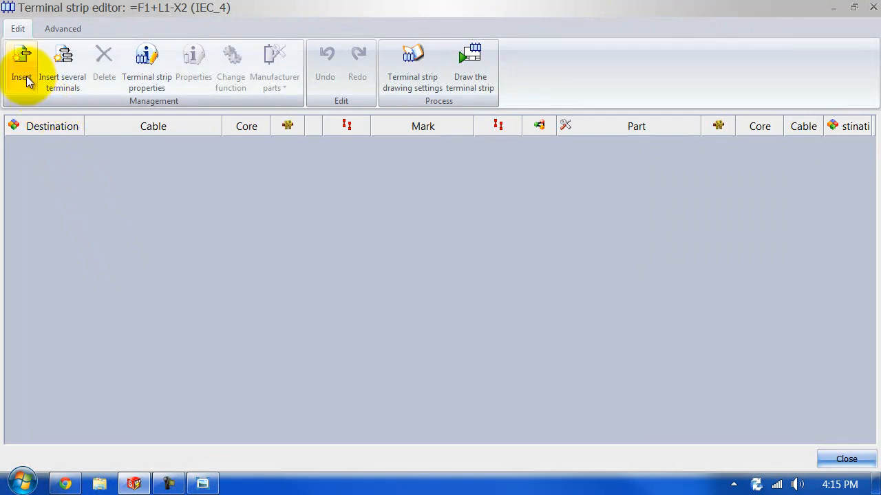
click(23, 66)
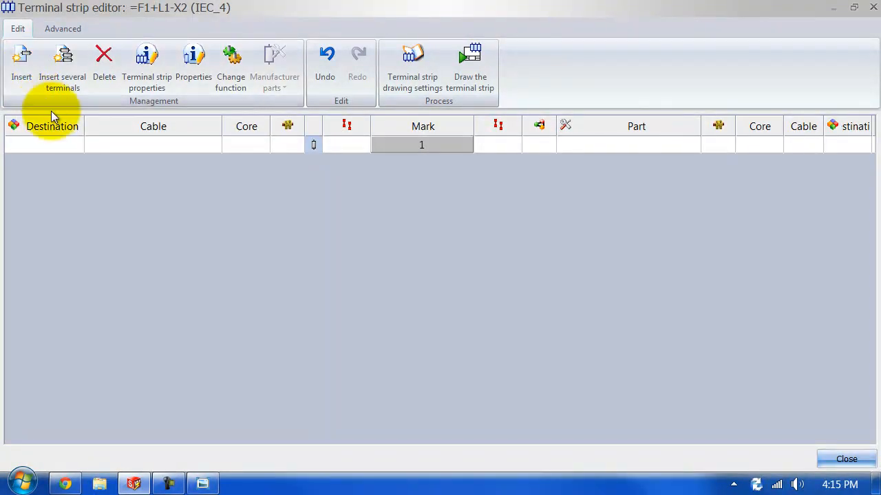
mouse_move(322, 223)
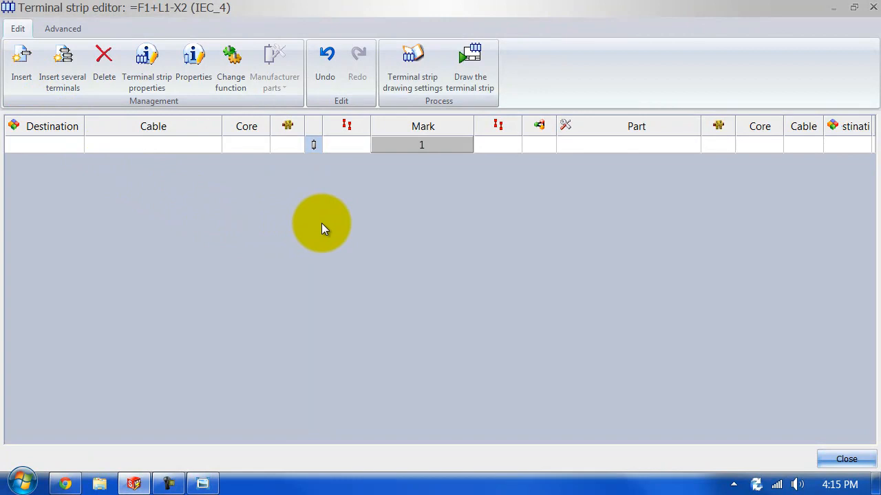
mouse_move(378, 200)
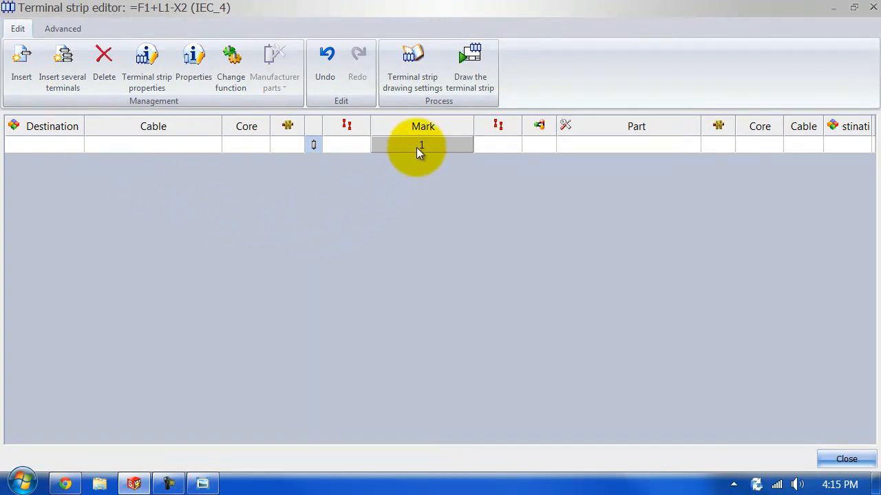
Set Level numbers to 3 for X2 terminal 1, producing levels 1.1, 1.2, 1.3.
right_click(421, 145)
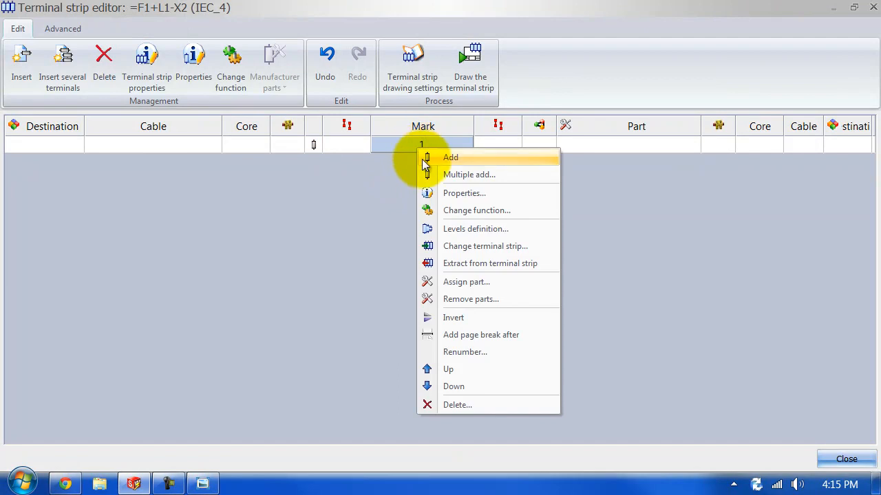
click(475, 228)
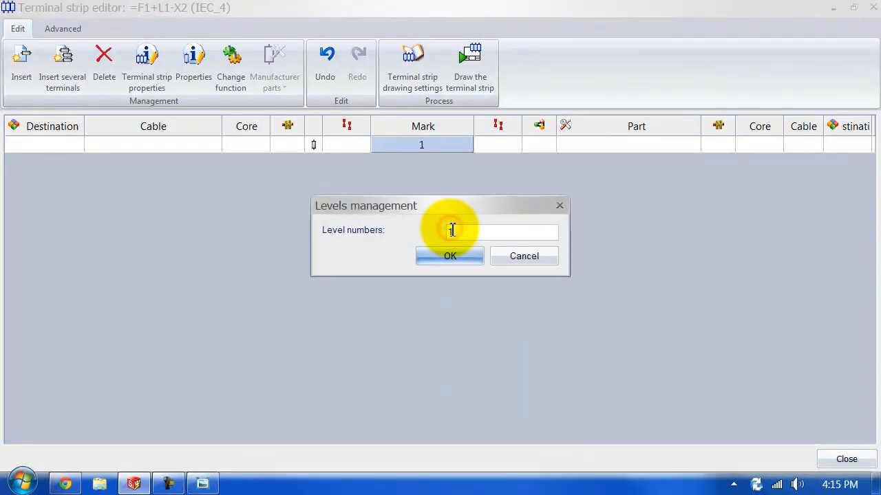
text(1)
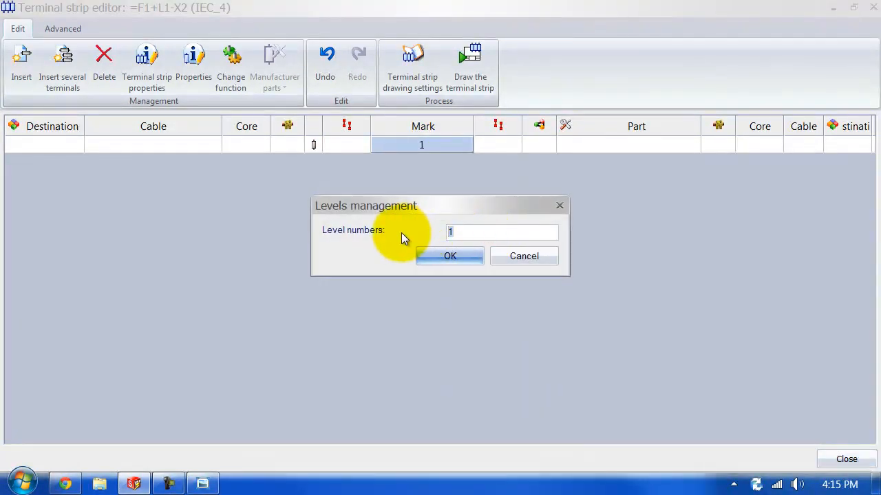
text(3)
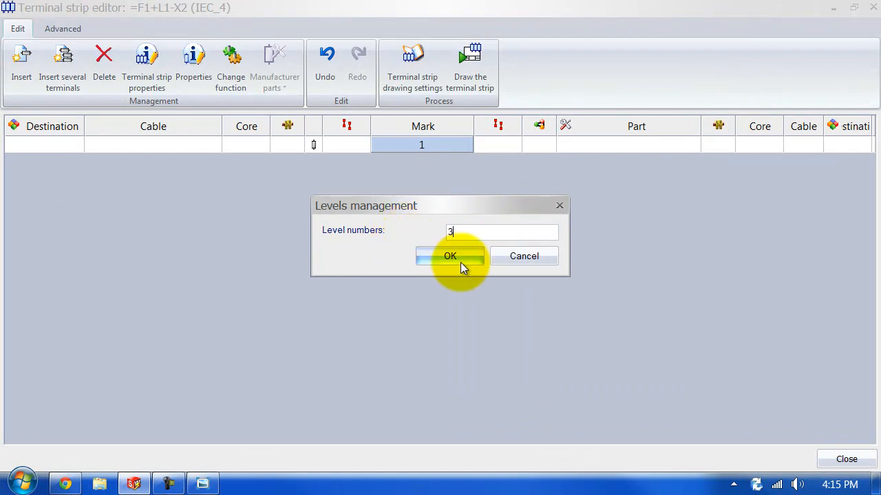
click(449, 256)
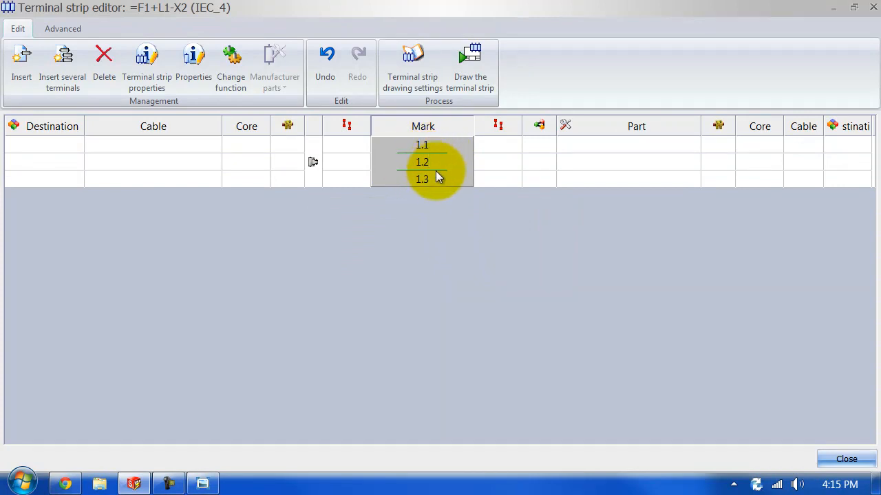
Rename terminal 1's level names to UP, MID and LOW in its properties.
right_click(433, 176)
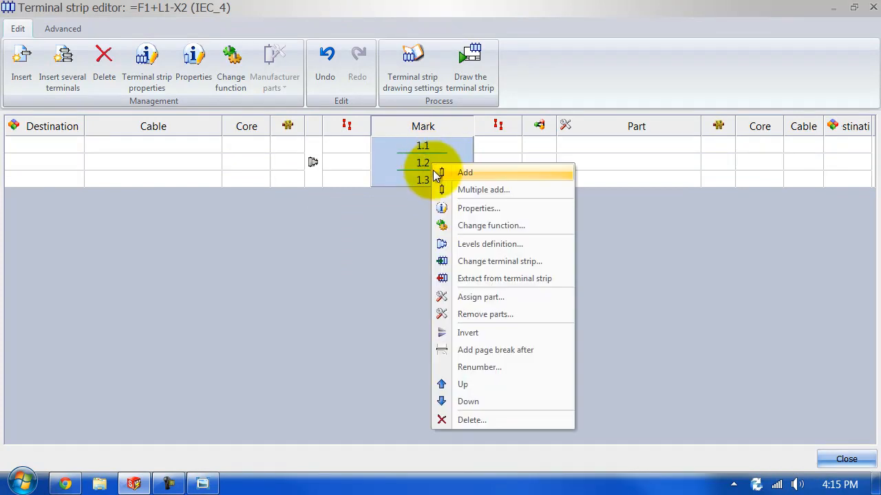
click(478, 208)
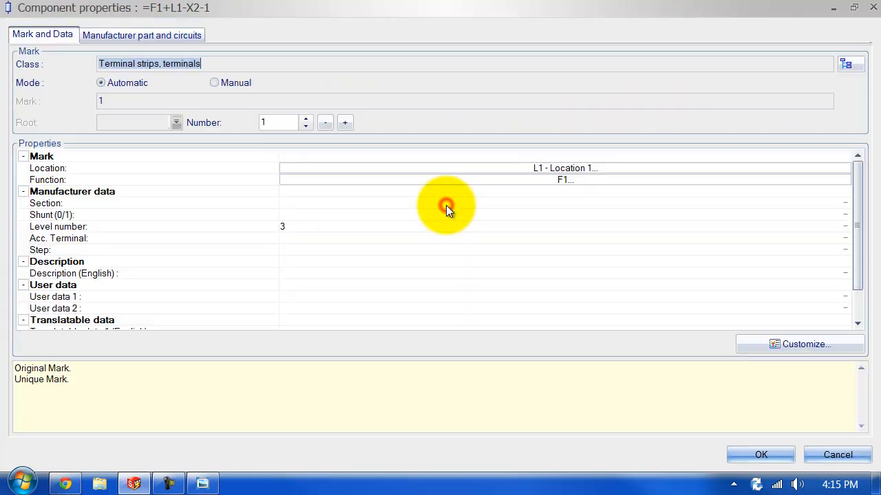
mouse_move(167, 53)
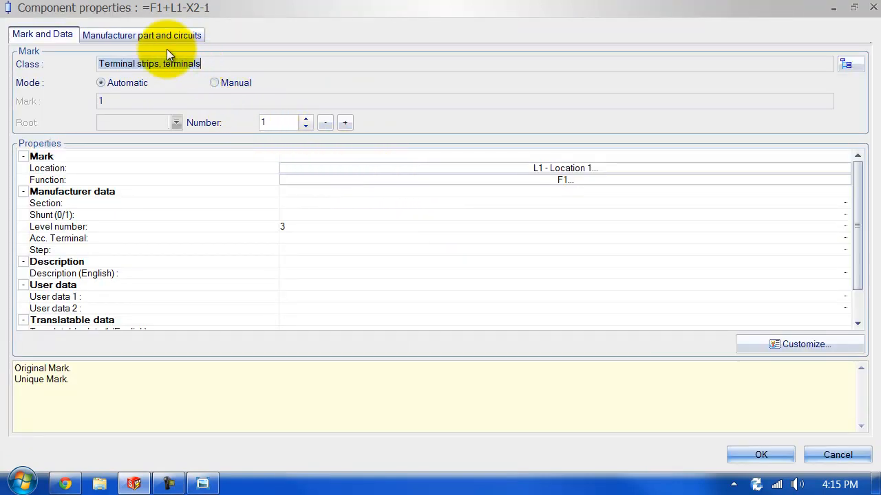
click(159, 34)
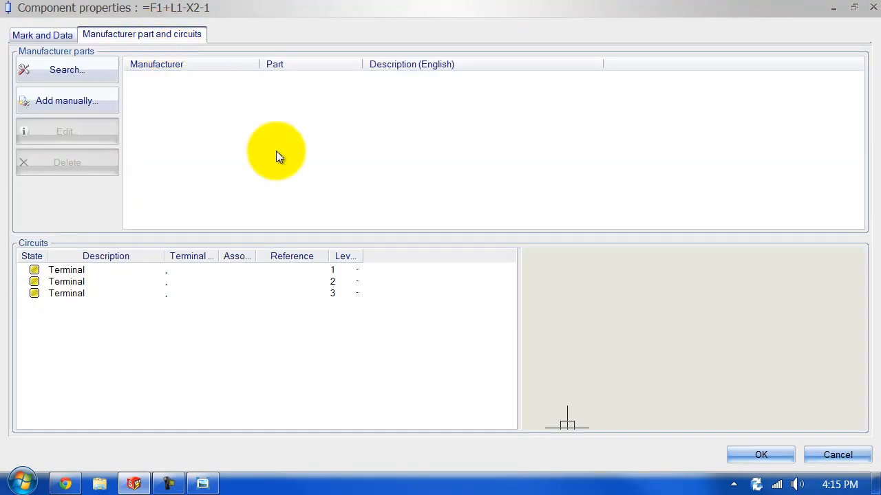
mouse_move(370, 276)
text(UP)
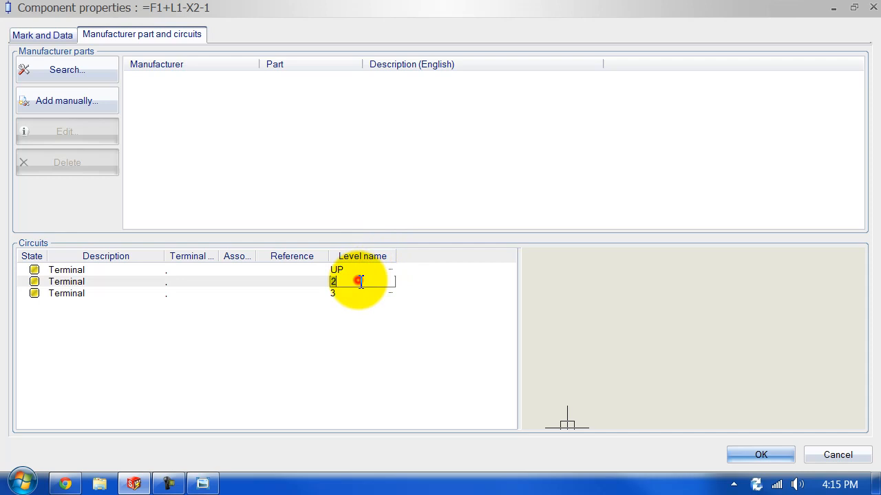
text(MID)
click(362, 294)
text(LOW)
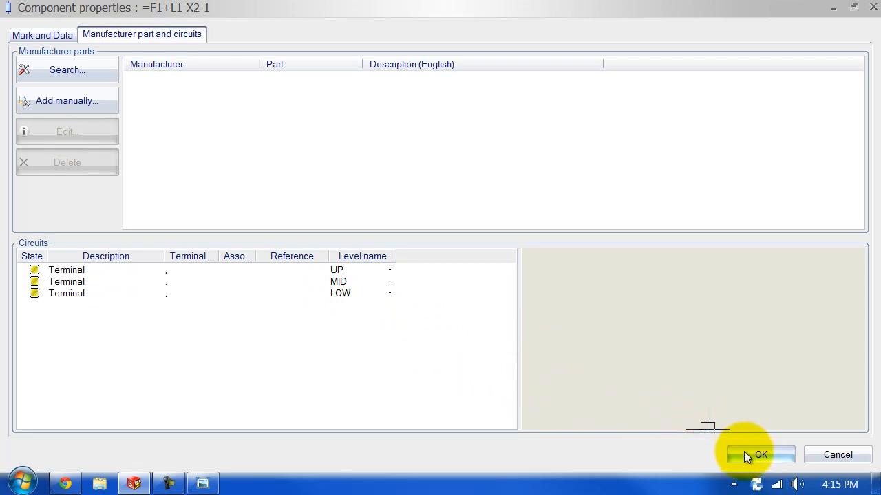
click(760, 454)
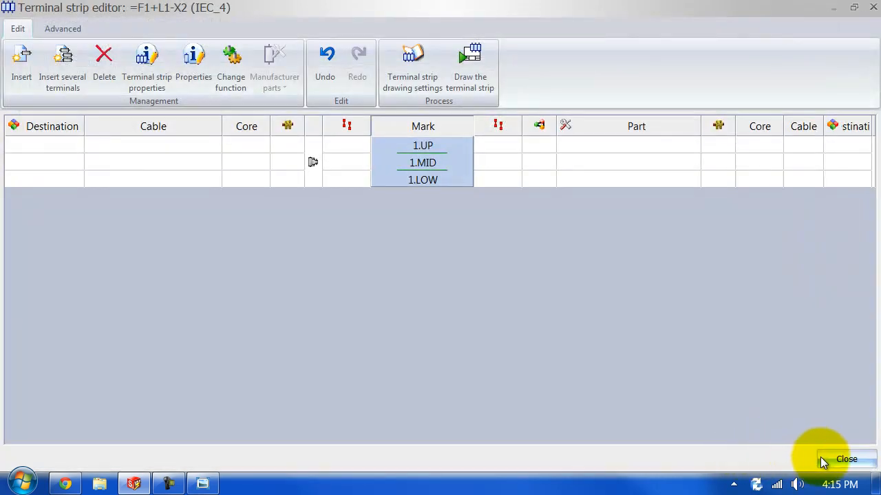
Close the terminal strip editor and start three parallel wires below X1's wire.
click(846, 459)
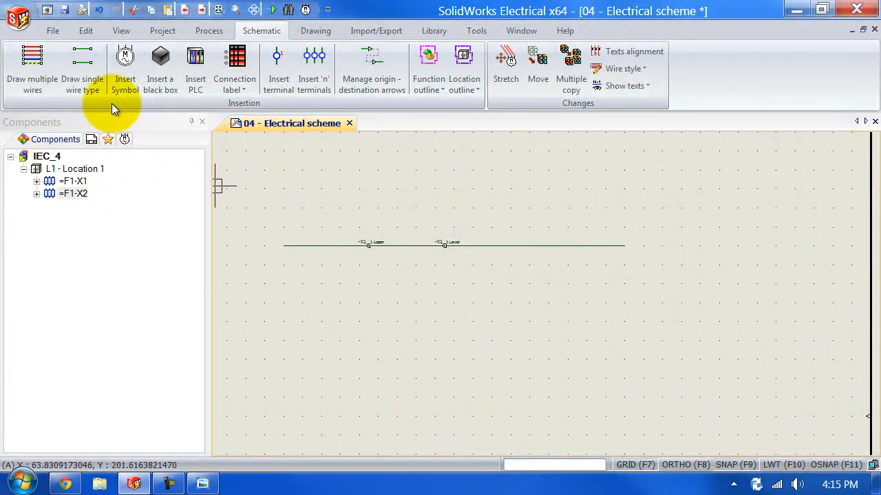
click(81, 65)
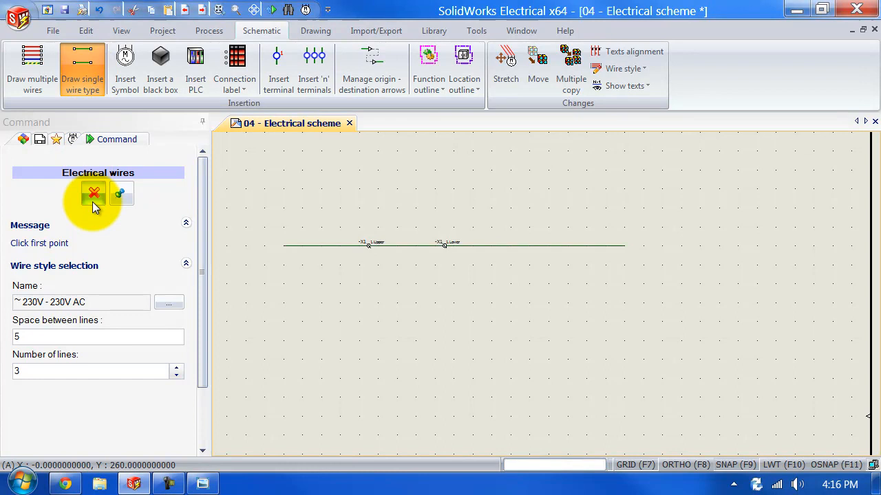
mouse_move(281, 292)
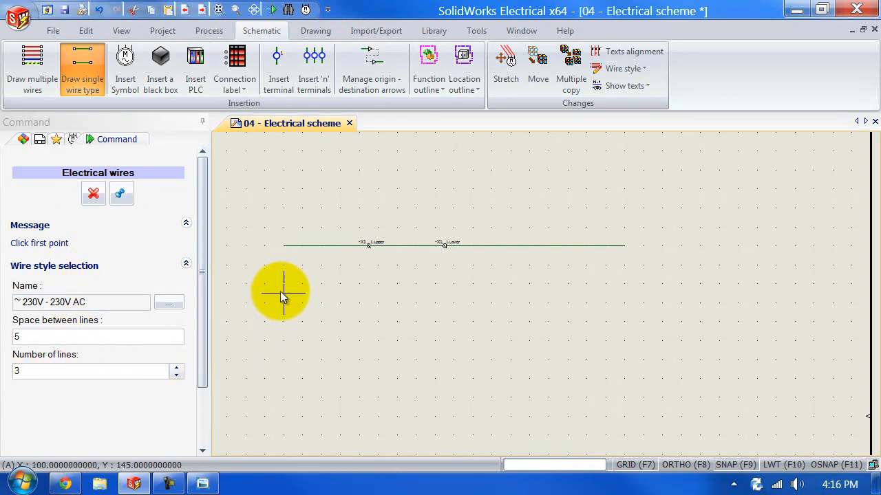
click(280, 291)
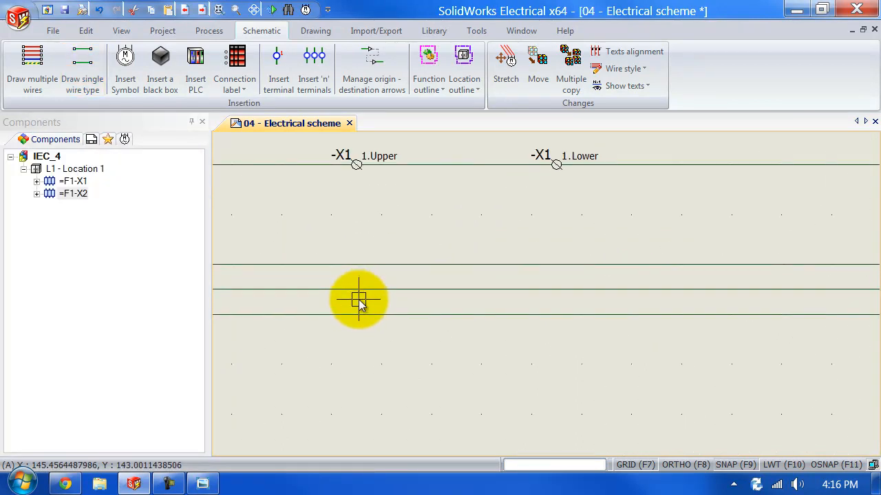
Finish the wires and draw an Insert 'n' terminals line across all three.
click(314, 65)
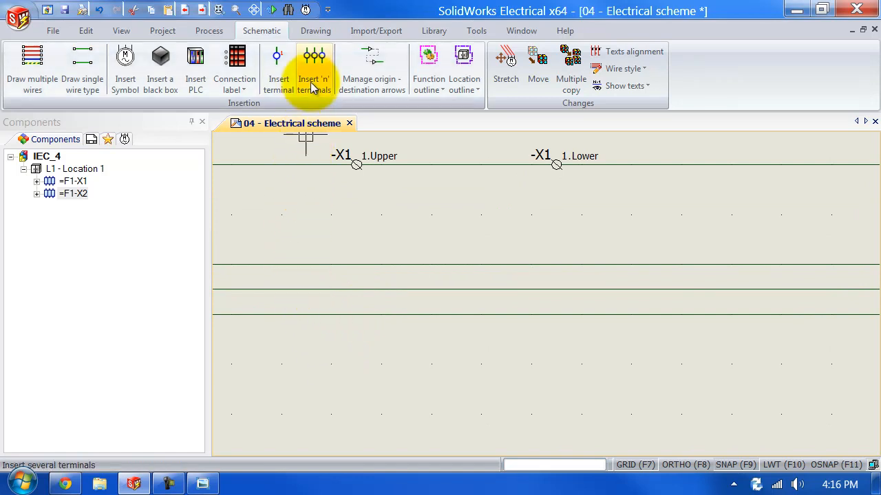
click(312, 60)
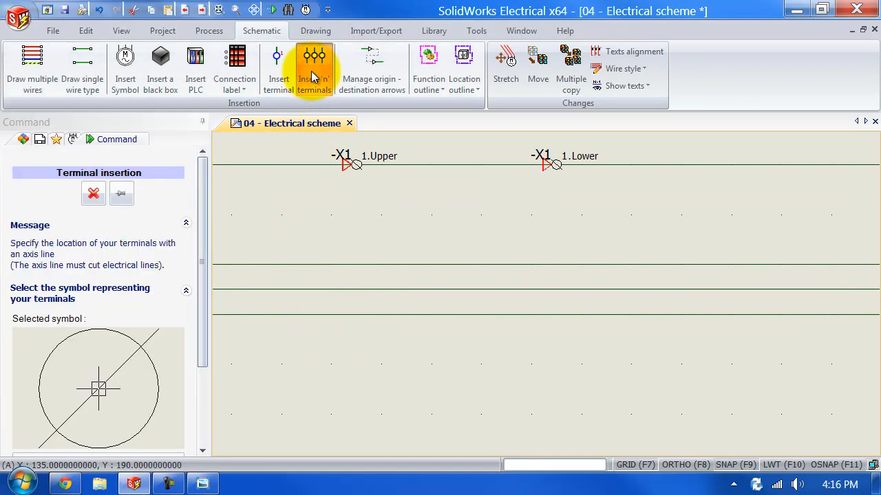
mouse_move(351, 250)
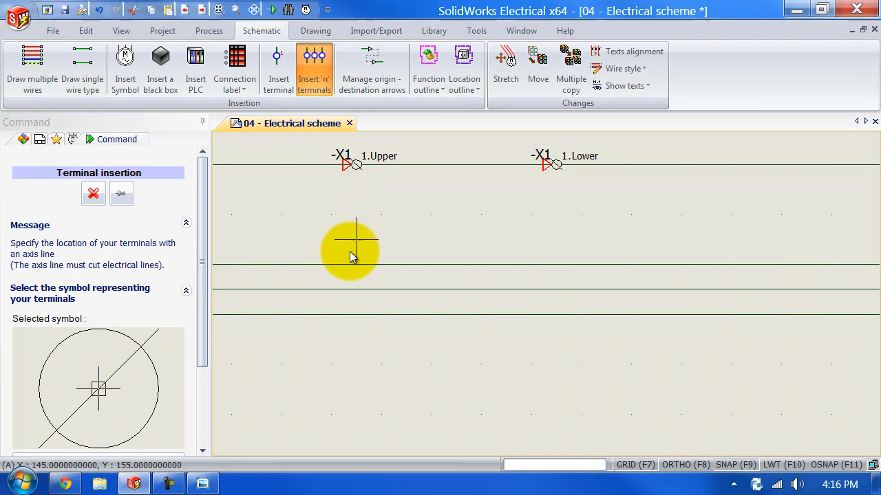
mouse_move(355, 344)
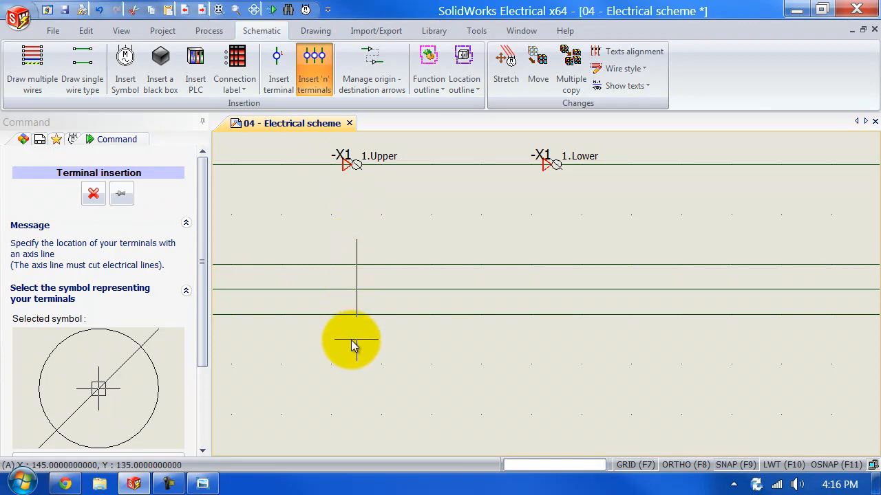
click(351, 344)
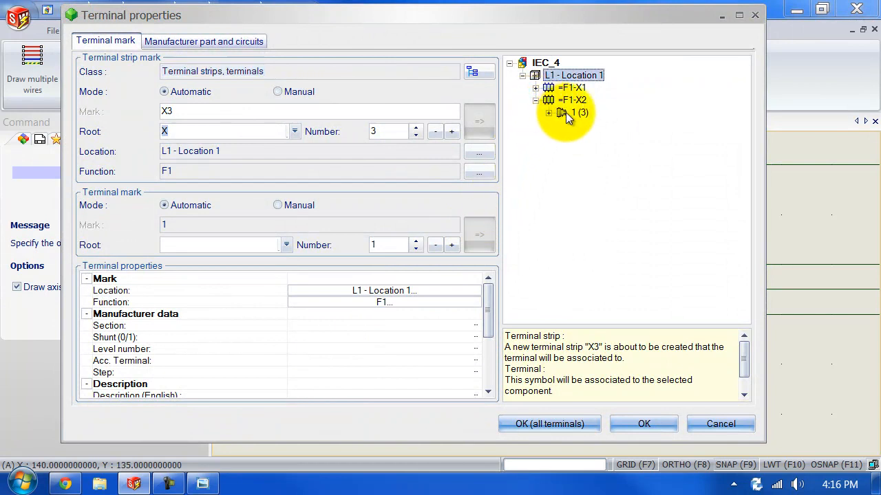
Assign each new wire terminal to X2 terminal 1, giving 1.UP, 1.MID, 1.LOW.
click(570, 113)
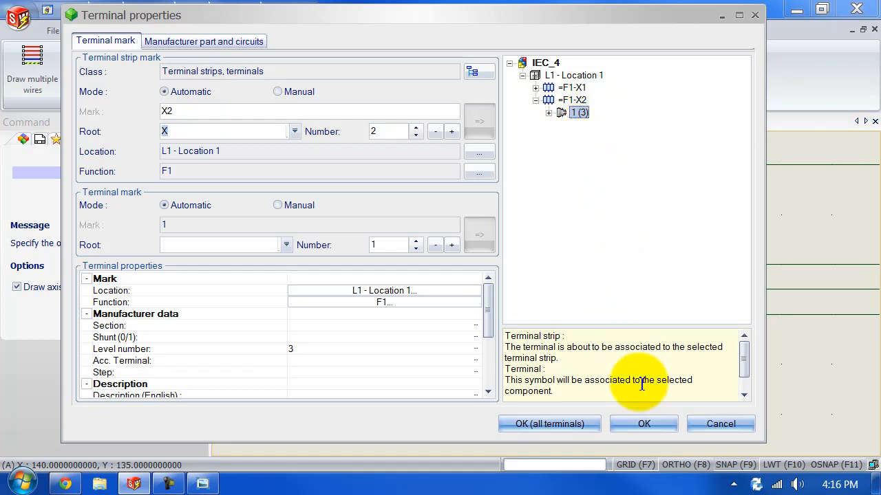
click(643, 424)
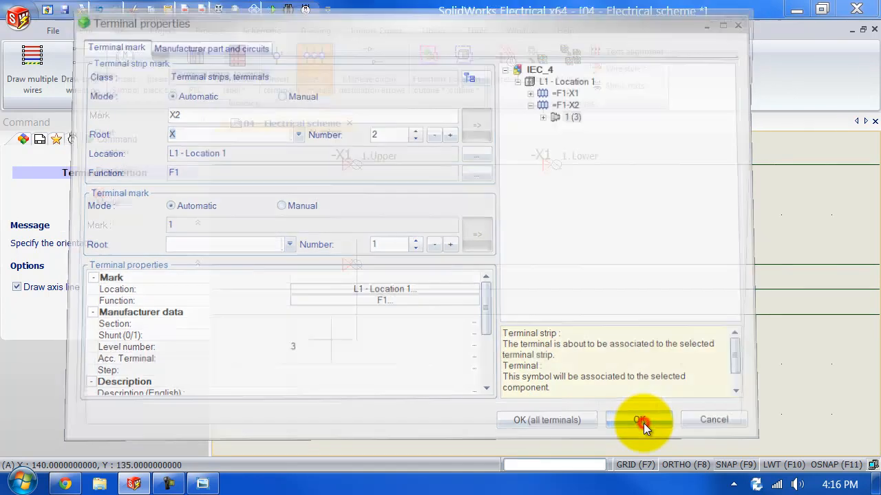
click(642, 419)
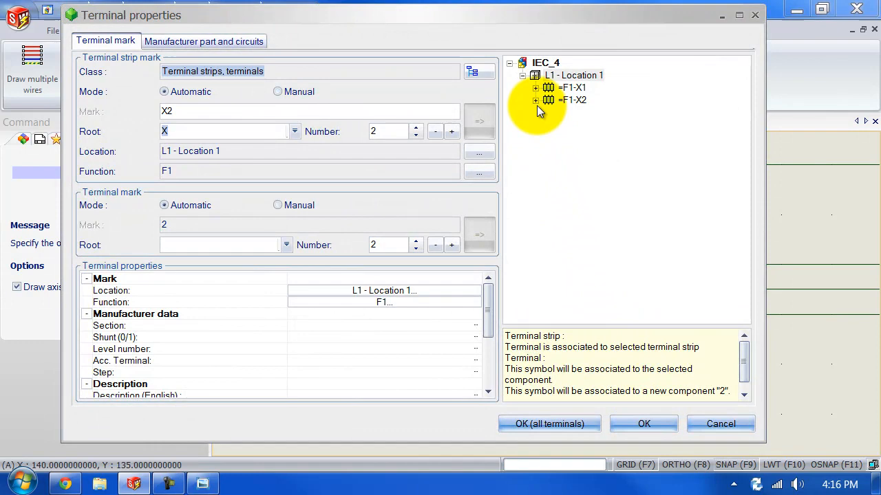
click(536, 100)
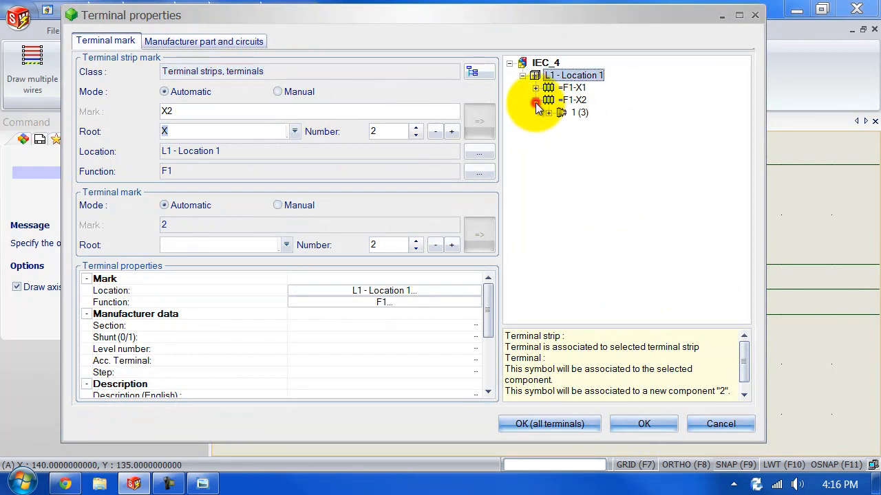
click(579, 112)
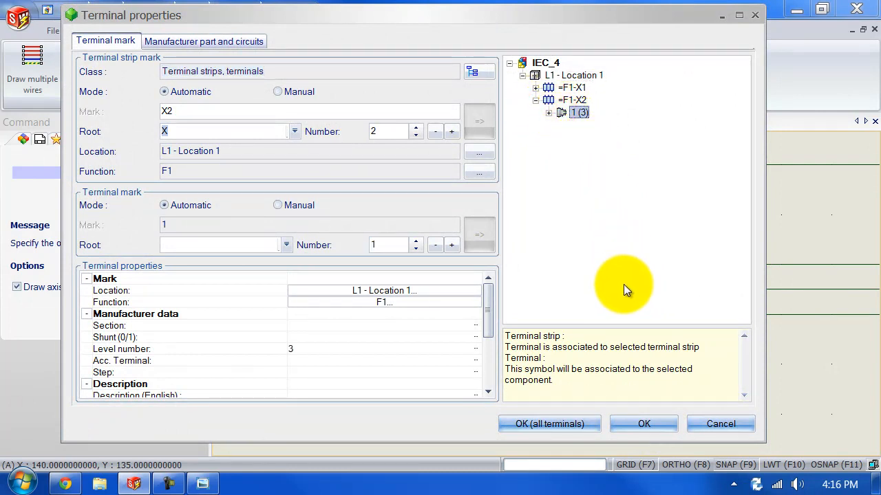
mouse_move(551, 436)
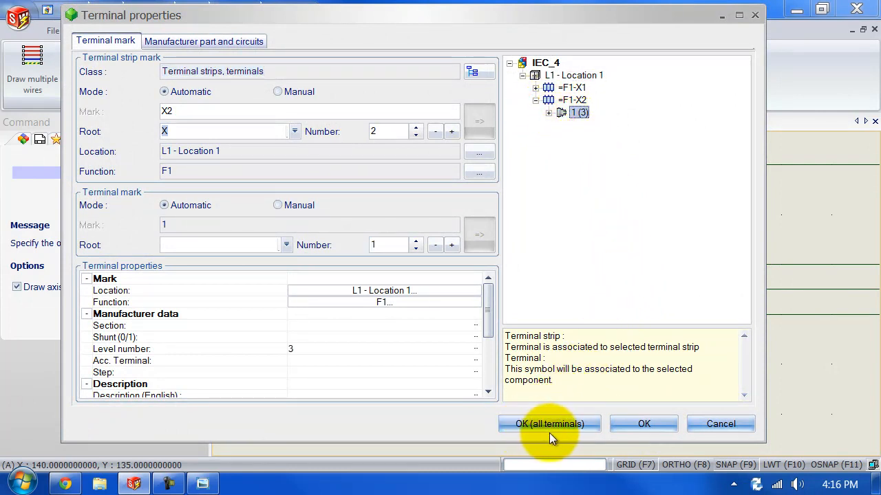
mouse_move(547, 124)
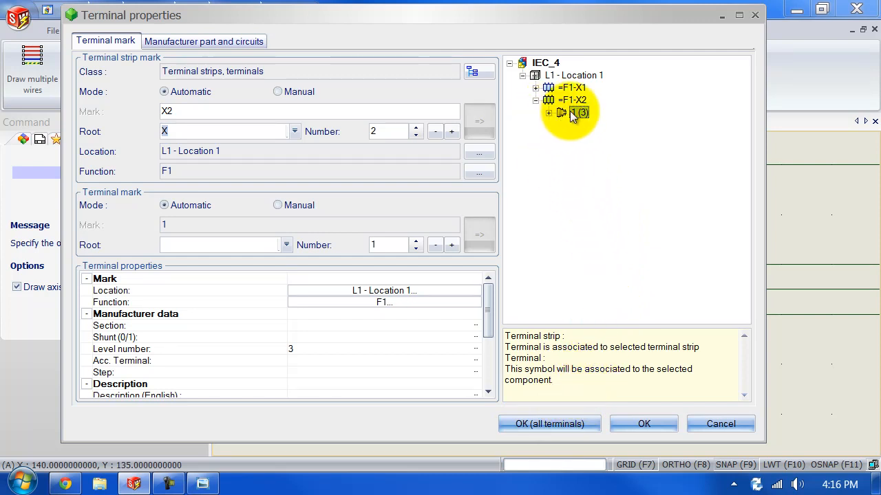
mouse_move(640, 355)
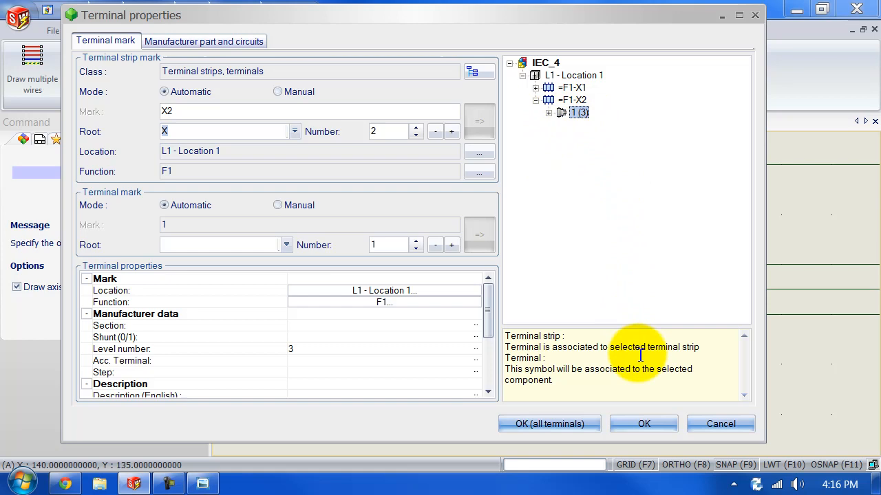
click(644, 424)
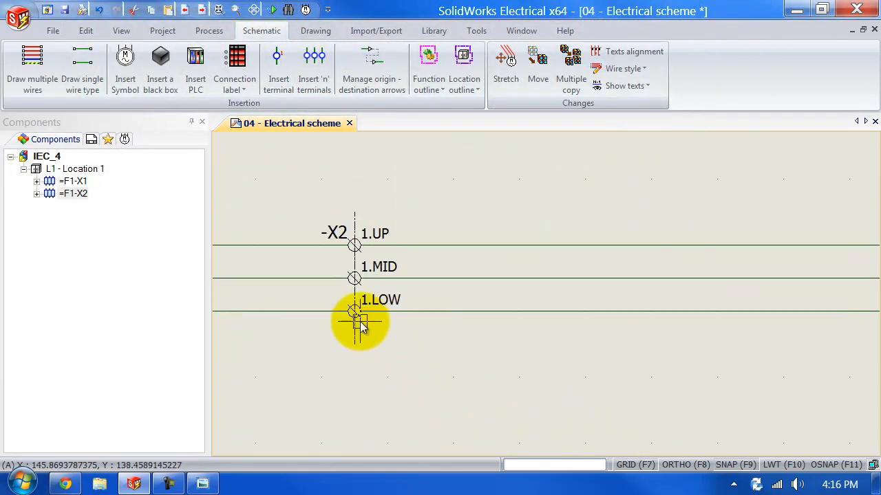
mouse_move(387, 219)
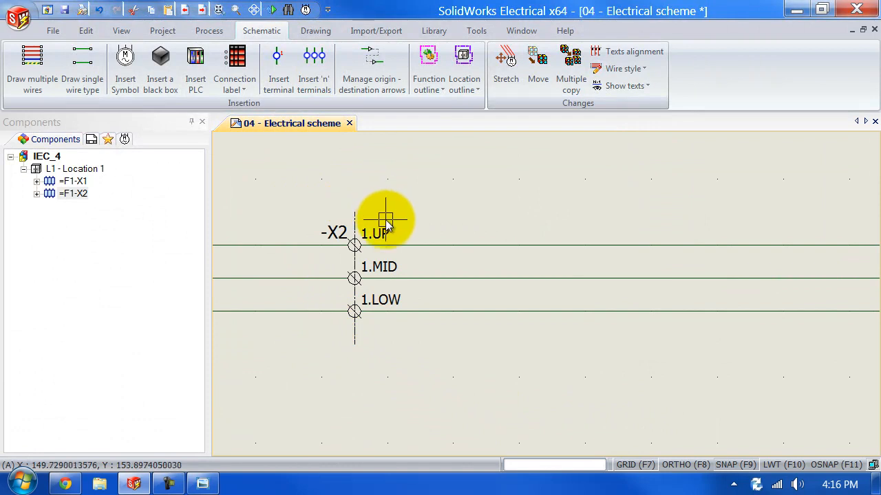
mouse_move(421, 318)
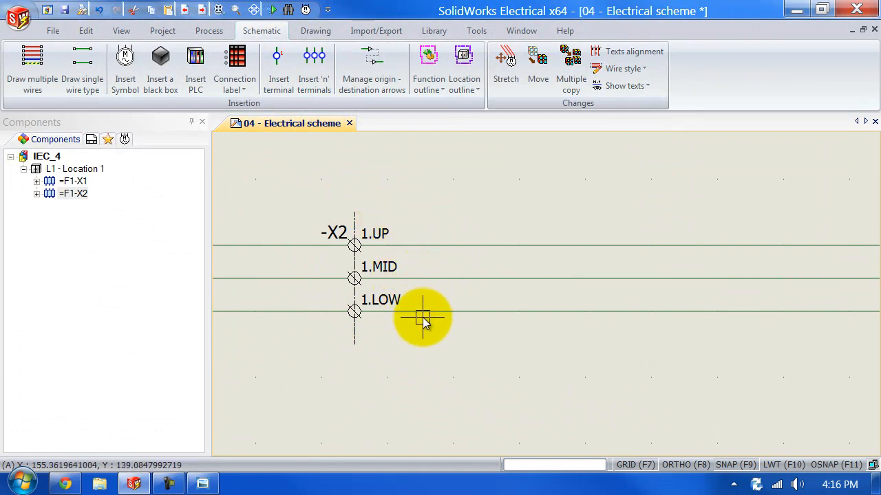
mouse_move(400, 365)
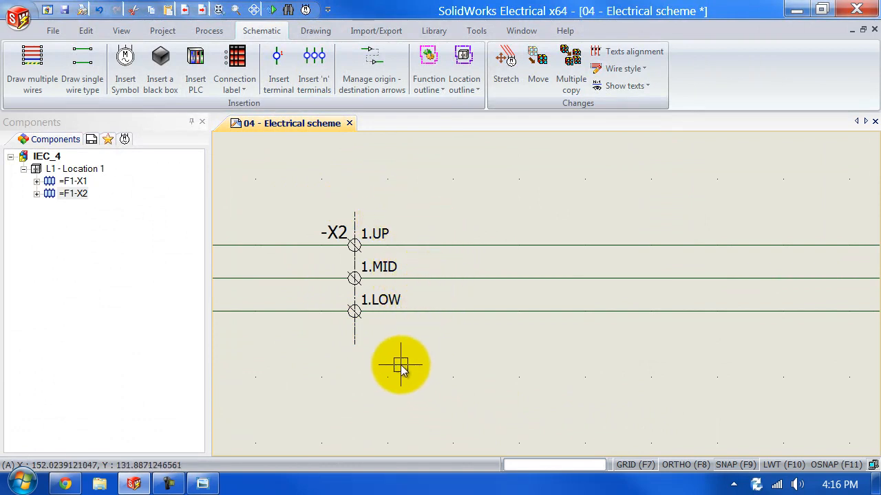